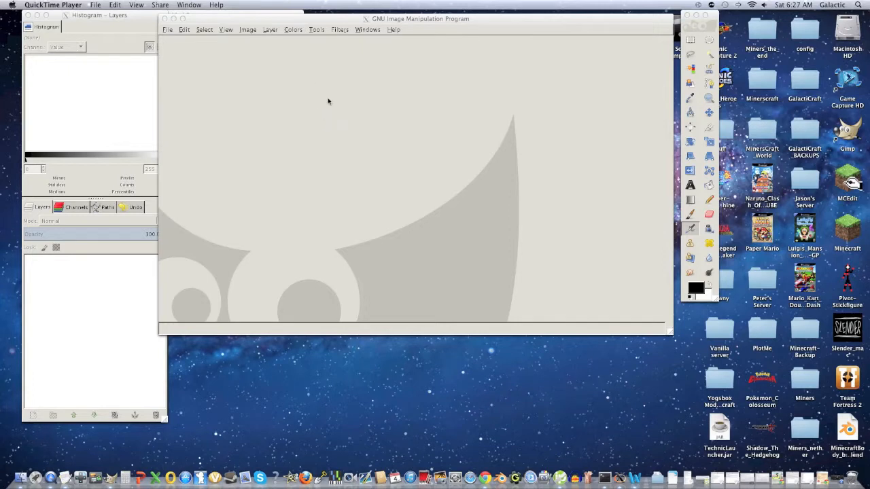
mouse_move(291, 113)
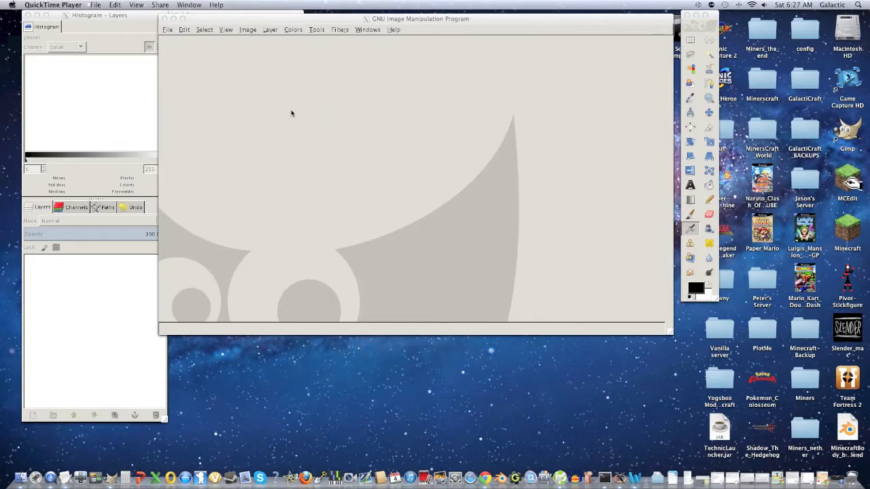
mouse_move(298, 118)
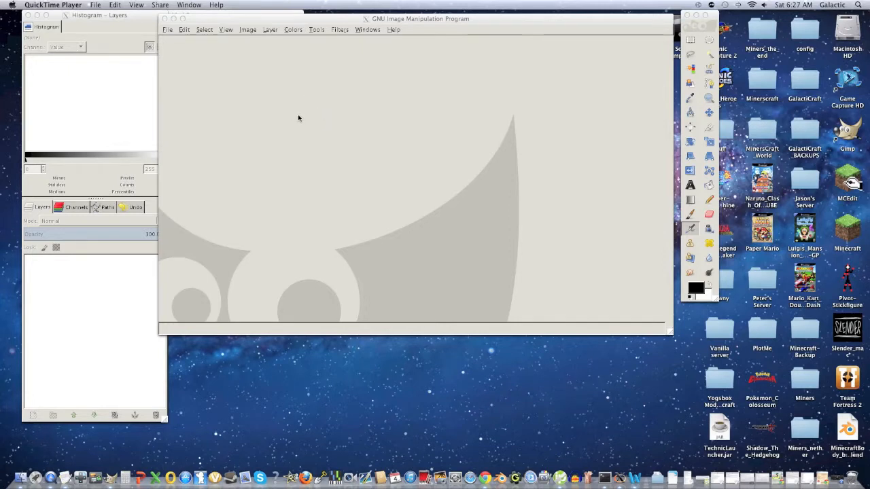
mouse_move(330, 74)
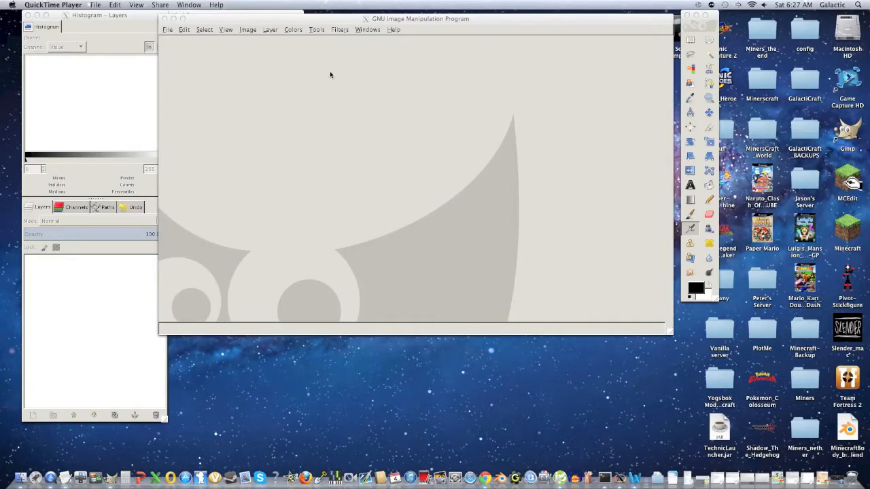
mouse_move(337, 85)
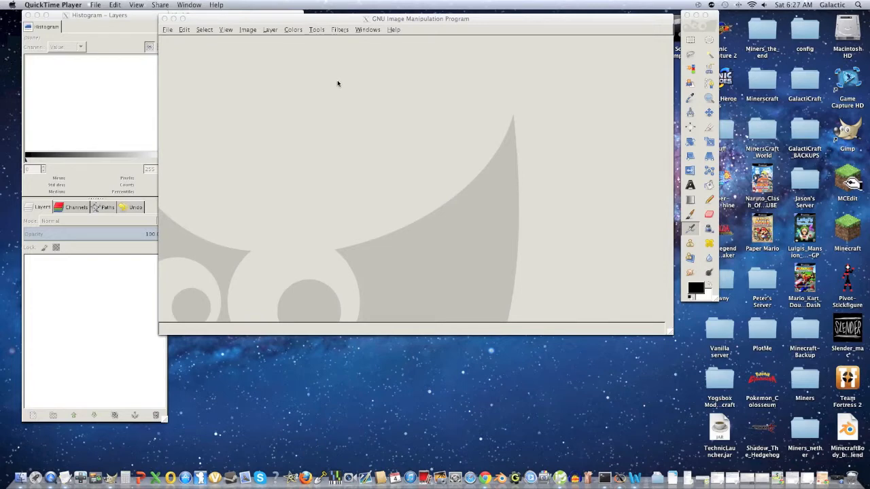
mouse_move(324, 112)
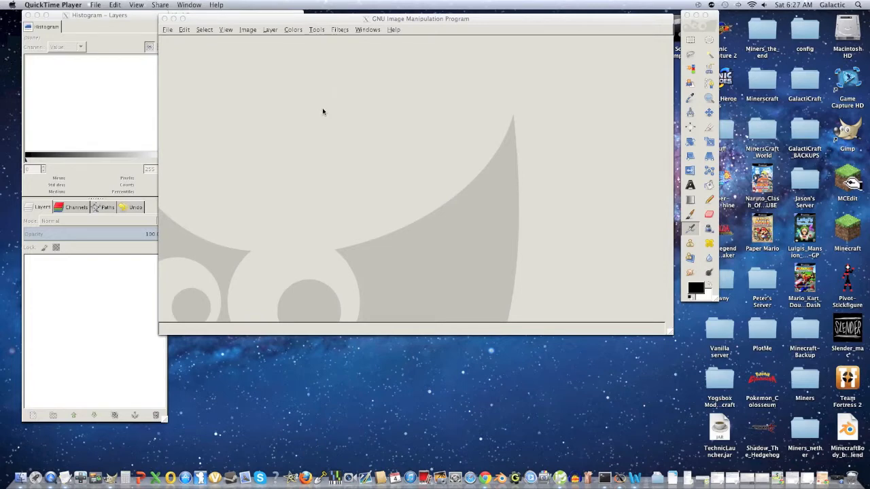
mouse_move(327, 120)
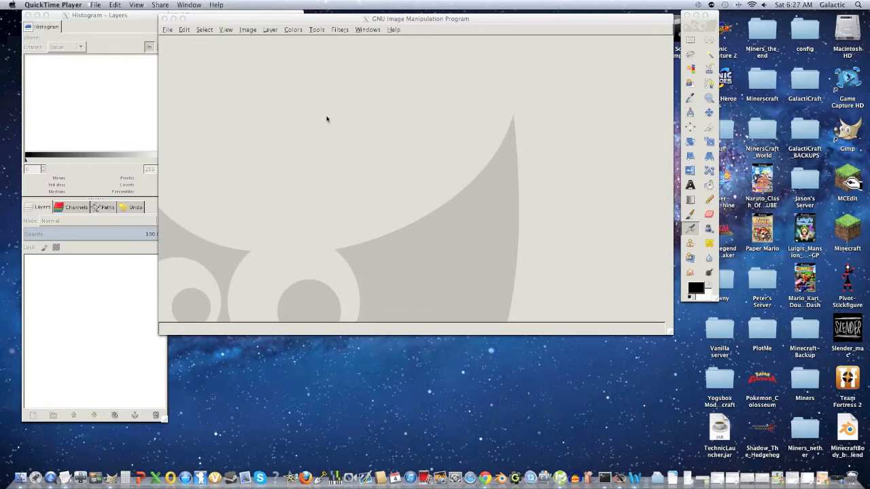
mouse_move(305, 281)
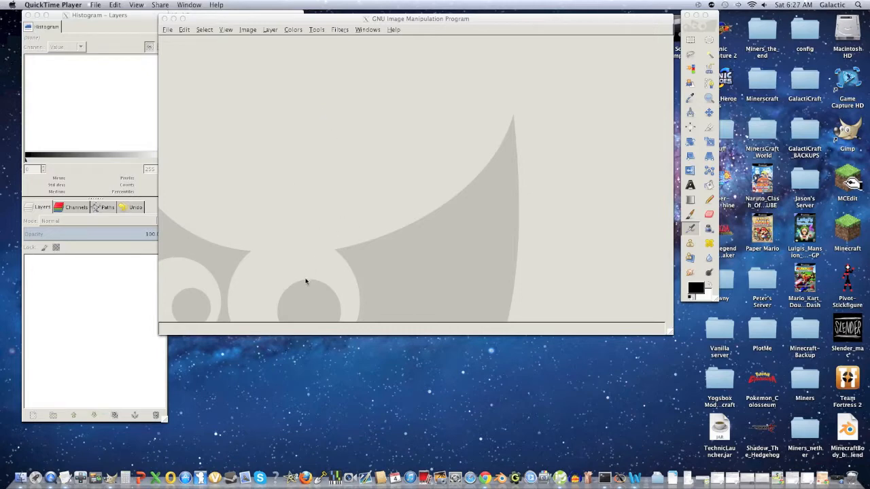
mouse_move(321, 288)
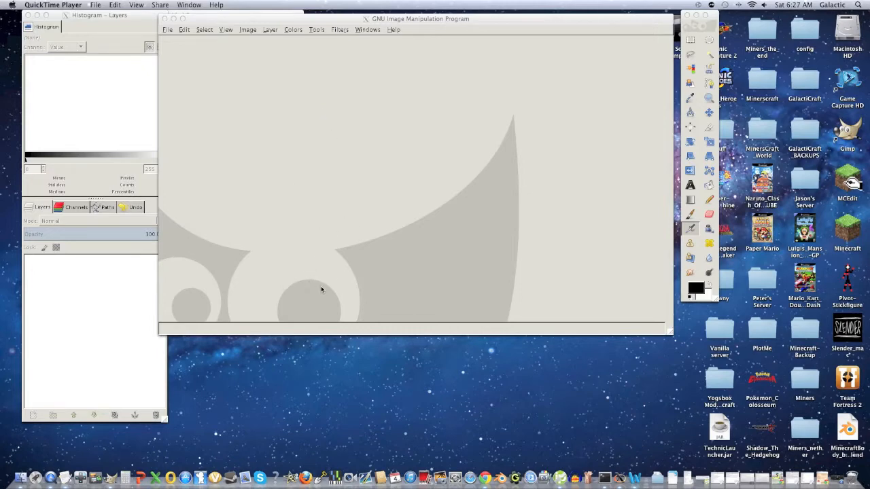
mouse_move(318, 87)
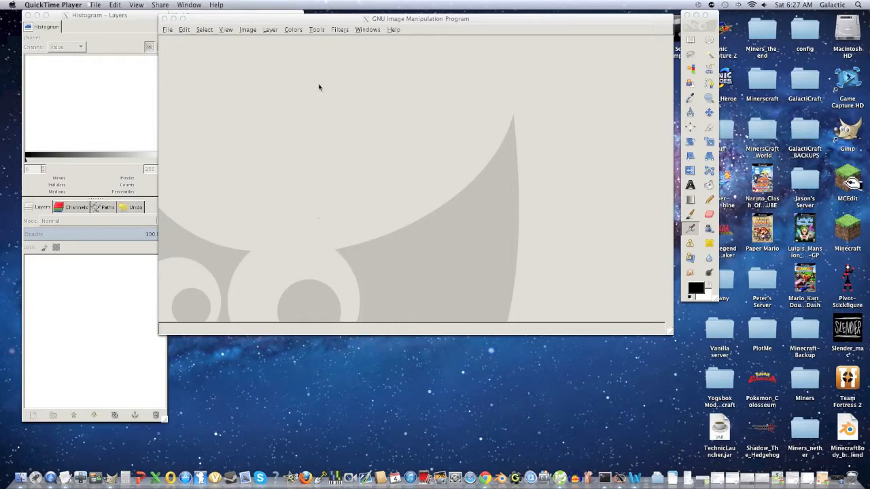
mouse_move(218, 307)
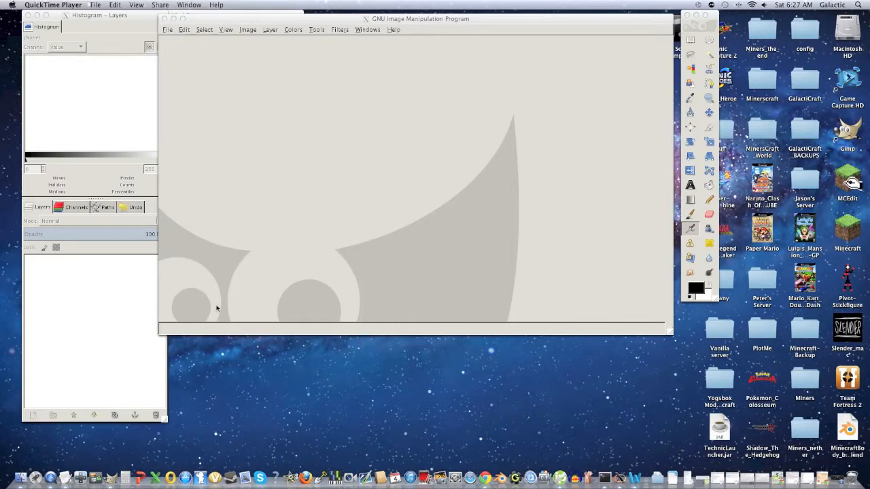
Step: Open Partnered-Channel-Template.png in GIMP from the File menu
click(415, 17)
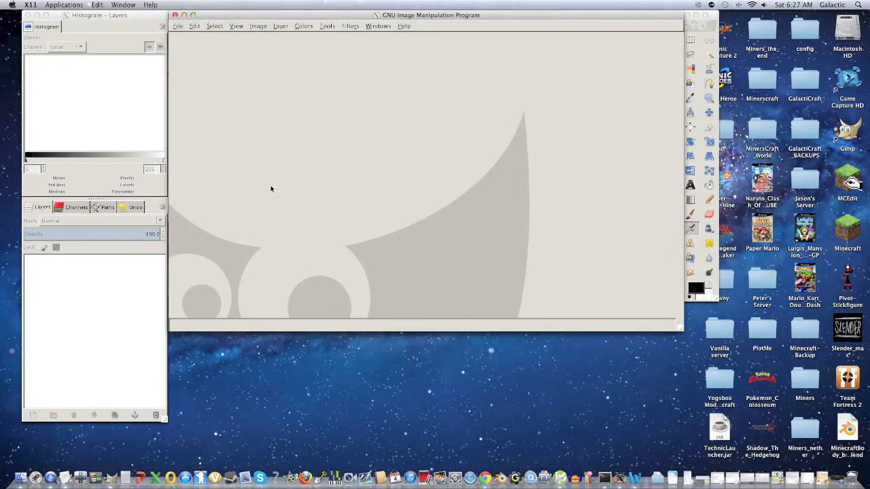
mouse_move(714, 14)
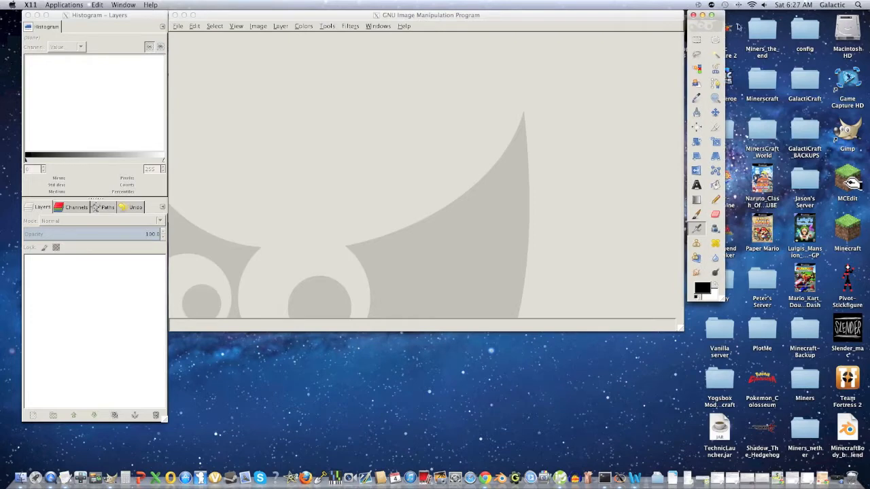
mouse_move(628, 80)
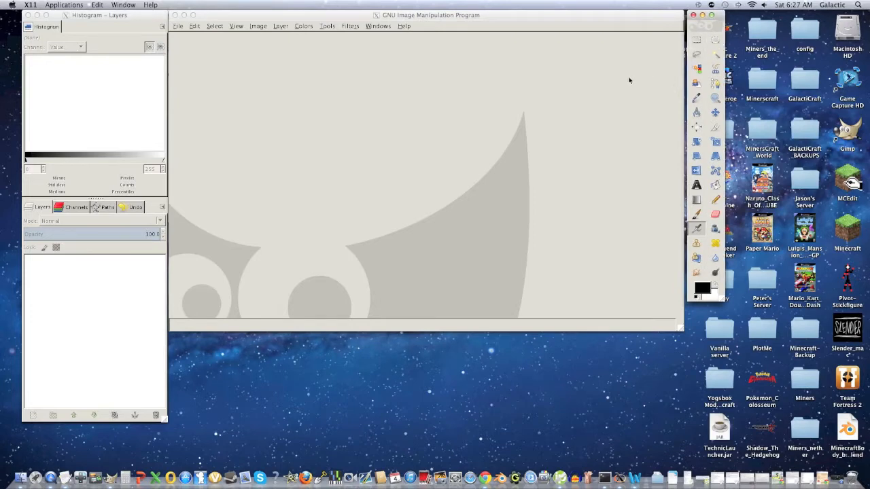
mouse_move(623, 100)
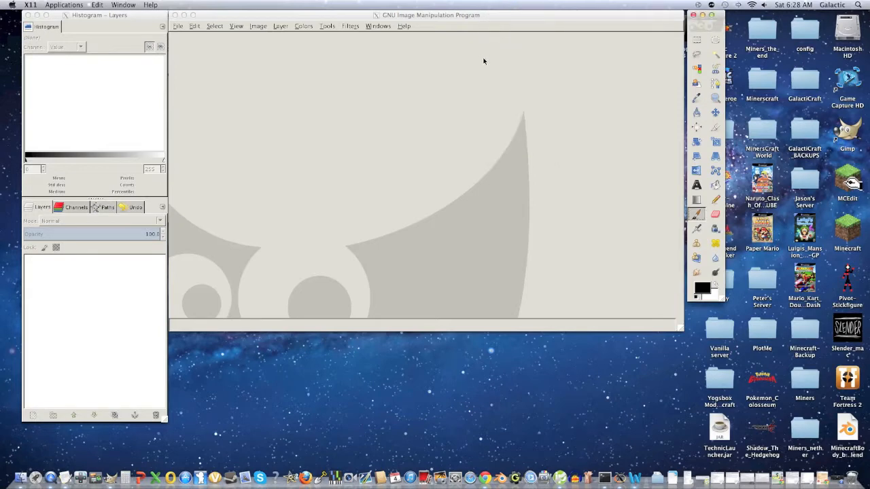
mouse_move(297, 201)
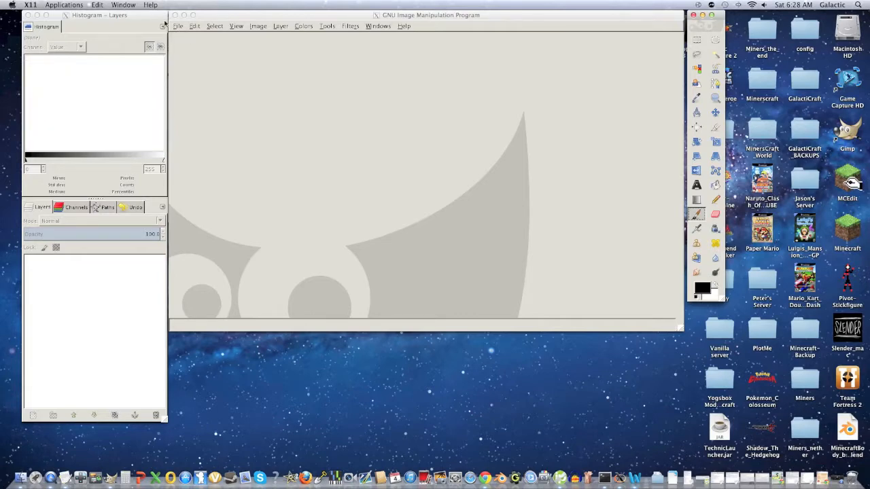
mouse_move(220, 155)
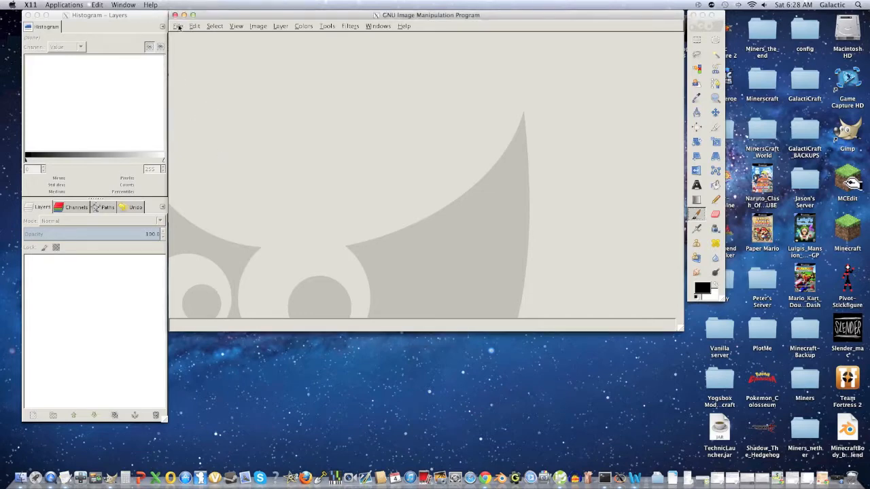
click(178, 26)
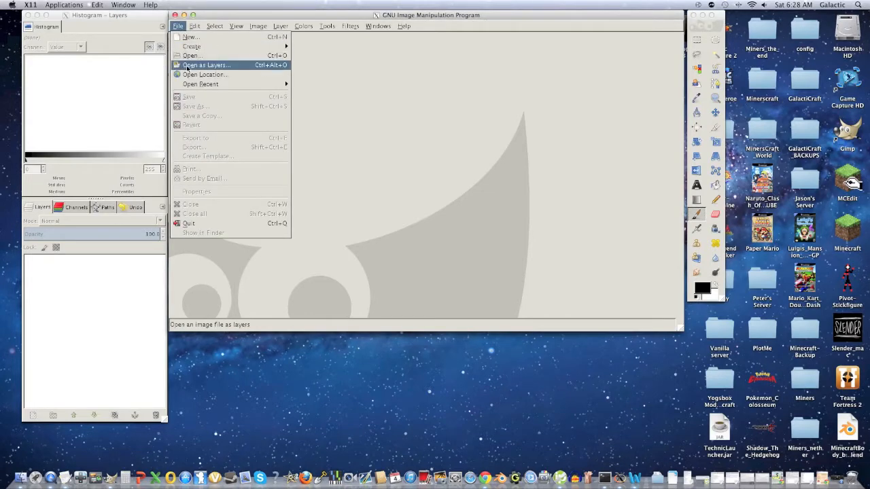
click(205, 66)
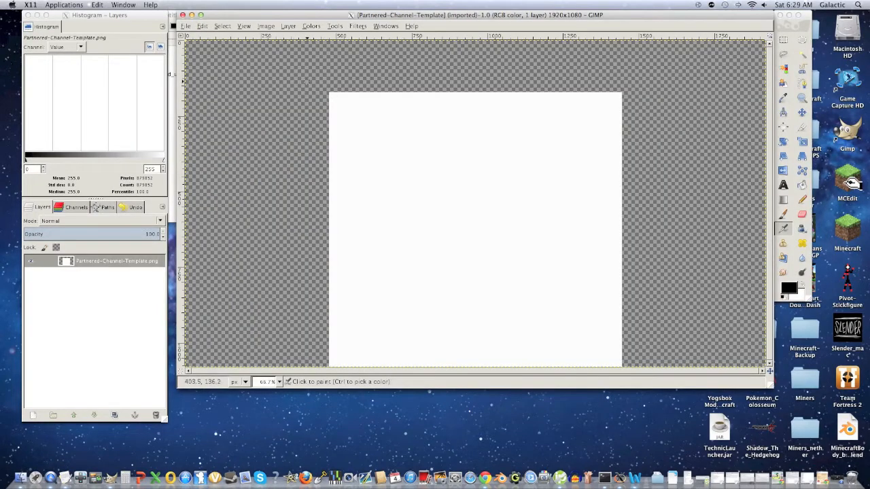
mouse_move(475, 166)
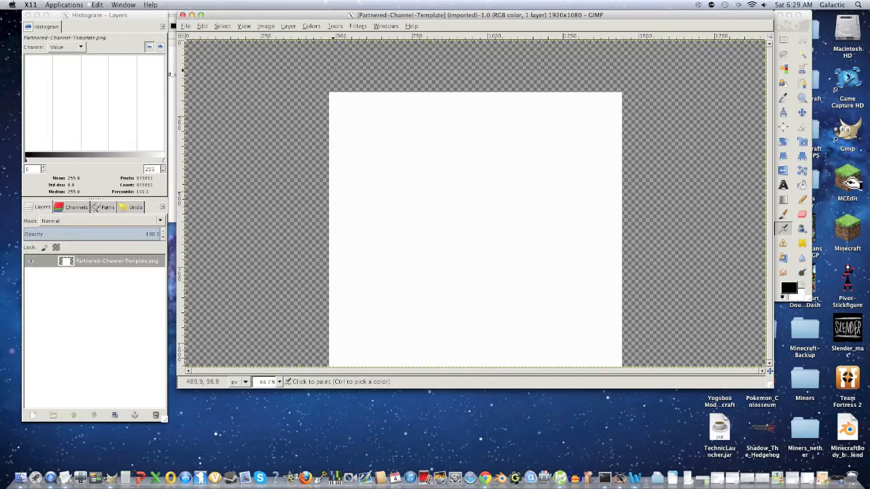
mouse_move(443, 139)
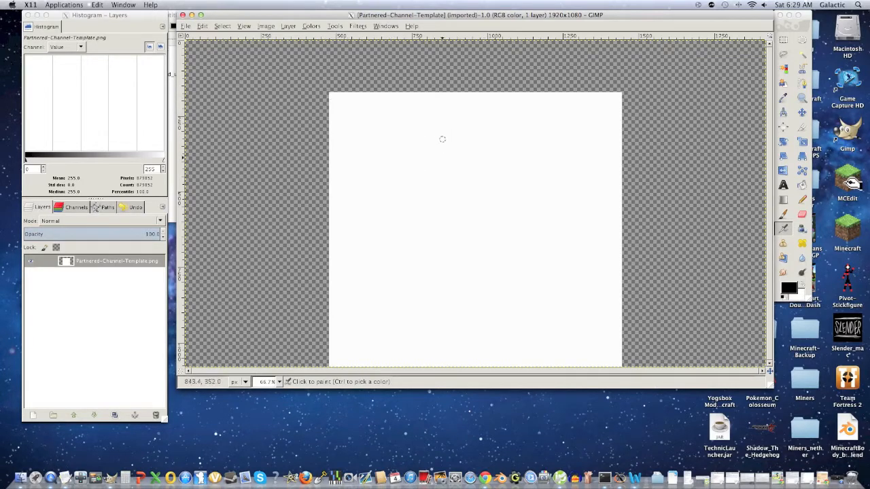
mouse_move(449, 158)
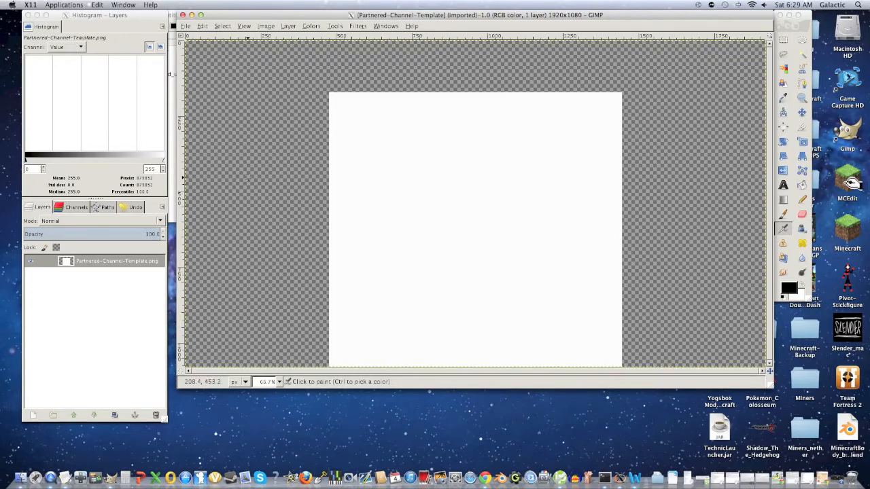
mouse_move(676, 425)
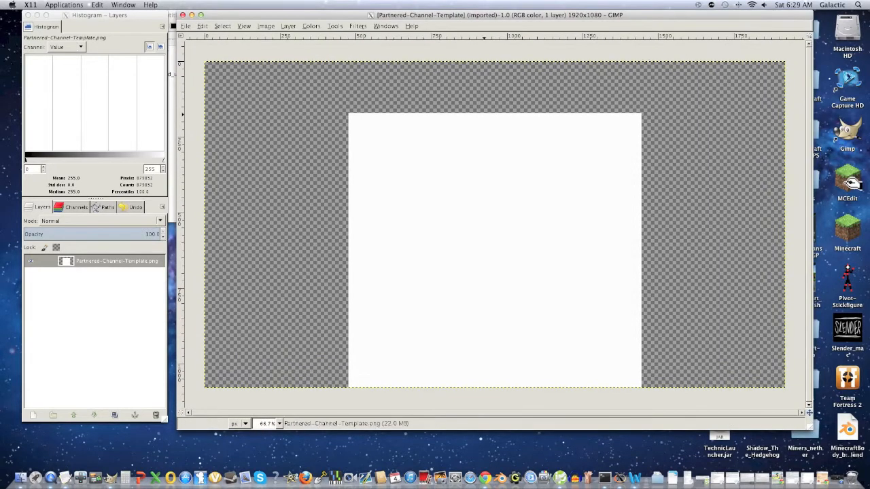
mouse_move(191, 102)
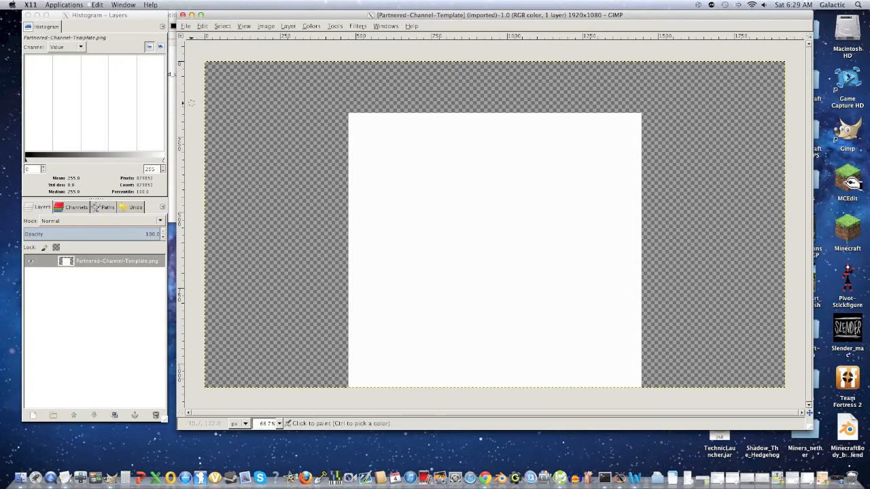
mouse_move(196, 142)
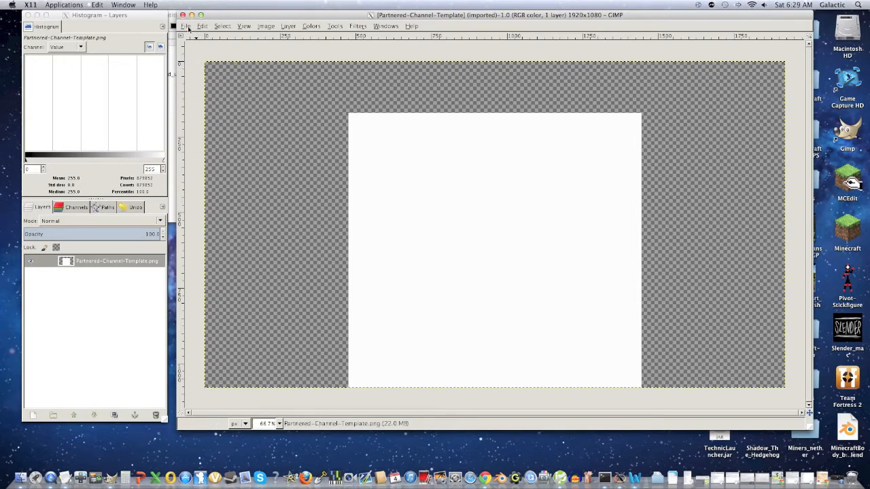
click(185, 25)
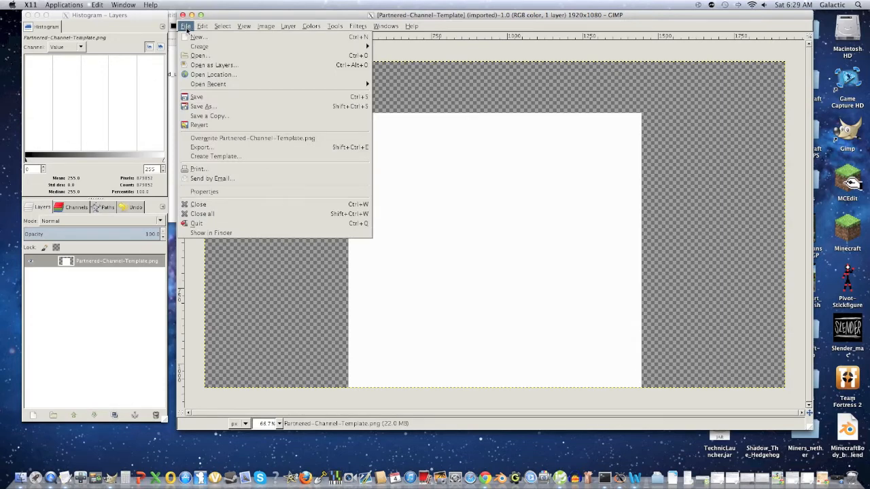
Step: Bring the layered circuit-board banner file from Gimp Stuff in as layers
click(199, 55)
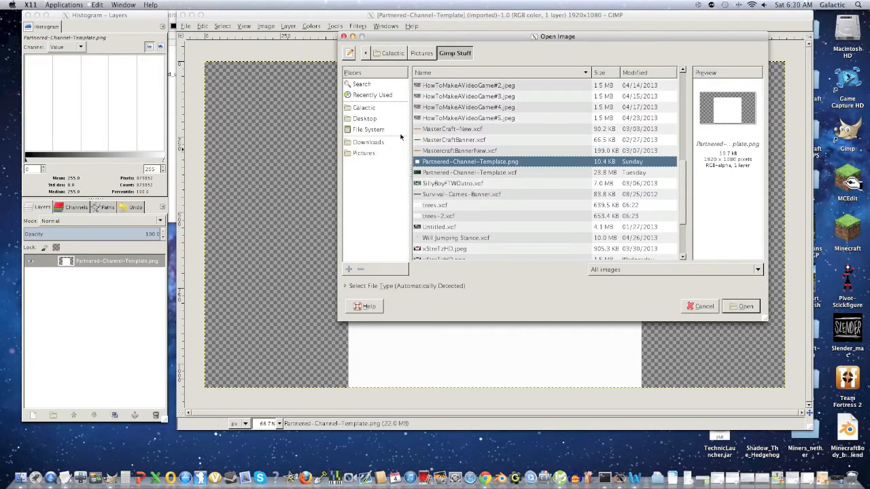
click(741, 306)
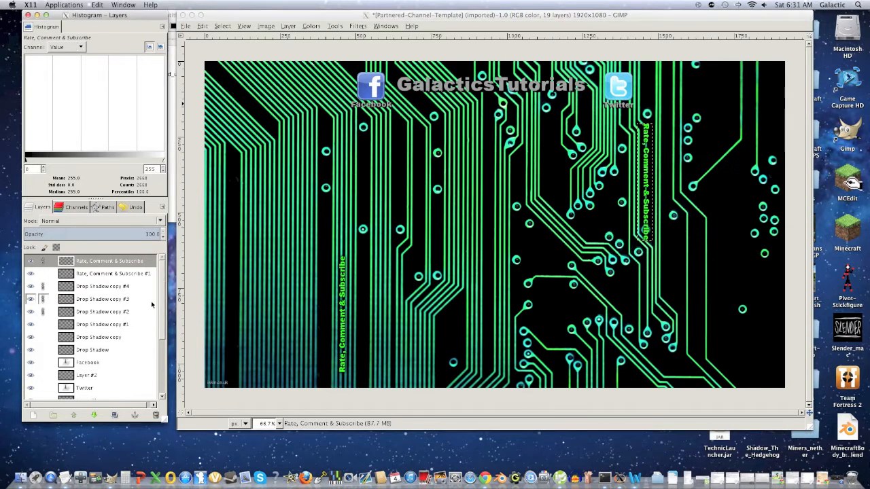
Step: Remove the white Partnered-Channel-Template.png layer so the circuit background shows through
scroll(down, 3)
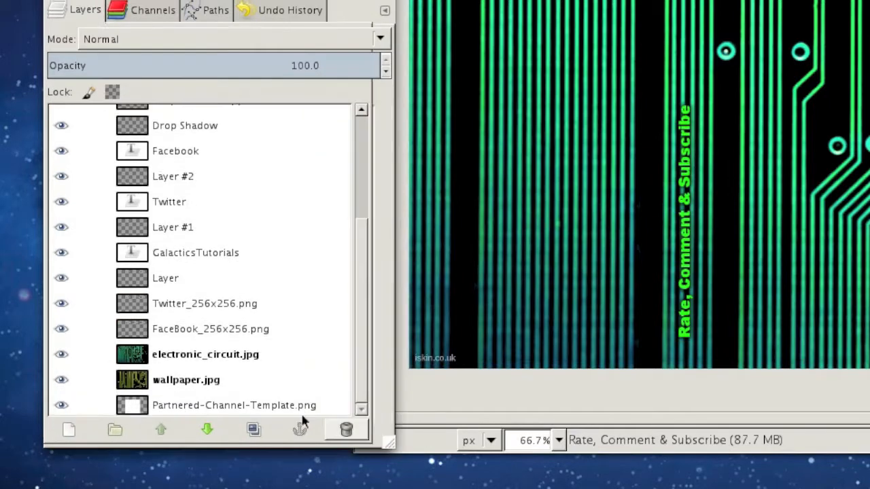
click(234, 405)
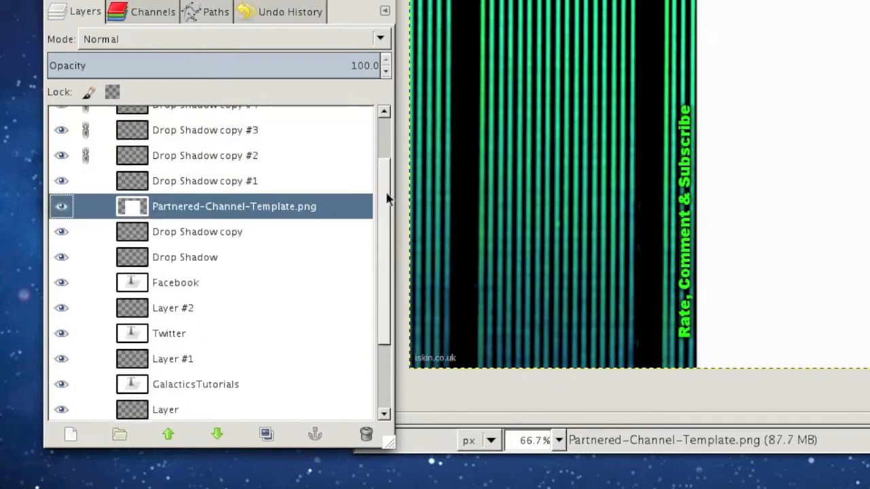
scroll(up, 3)
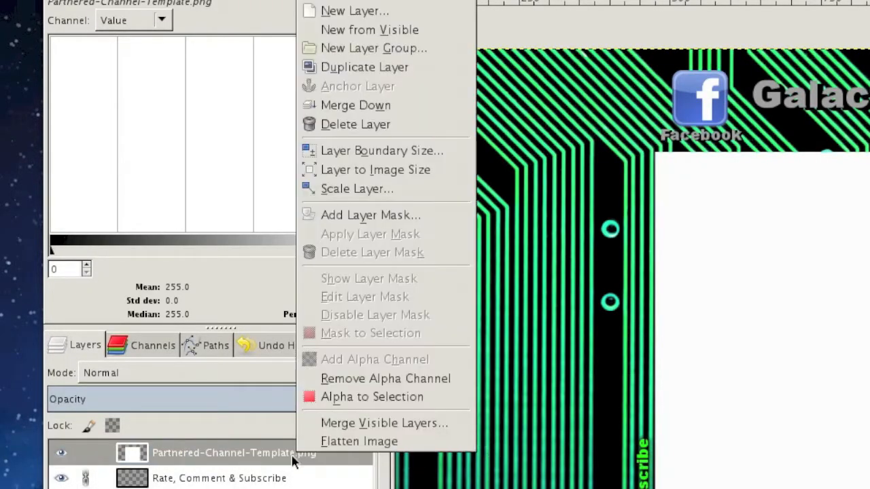
mouse_move(350, 207)
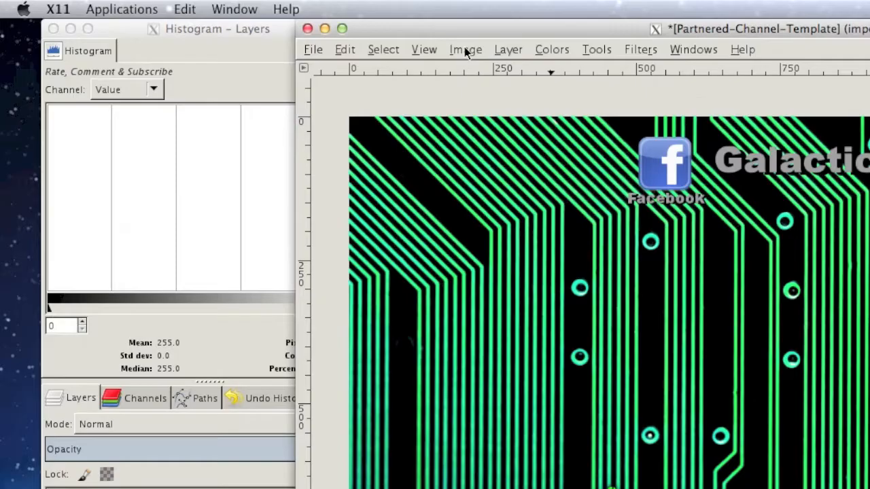
Step: Resize the canvas to 1920 × 2000 pixels via Image > Canvas Size
click(465, 49)
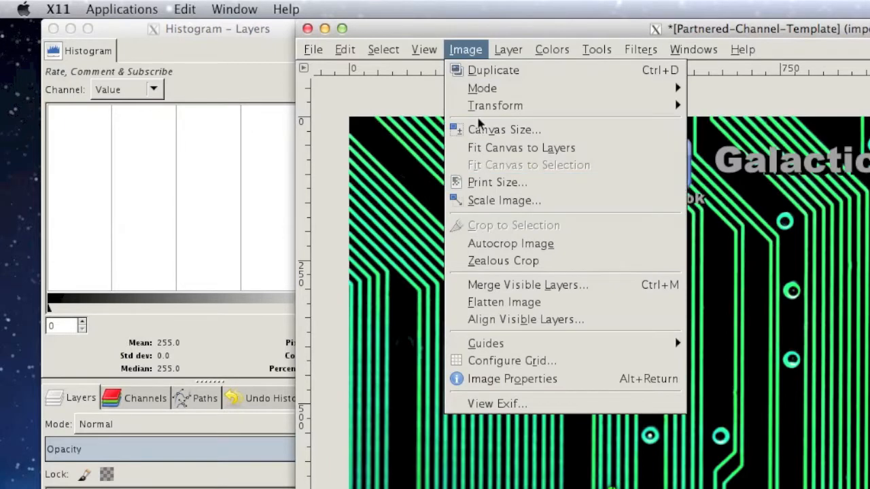
click(505, 129)
text(2000)
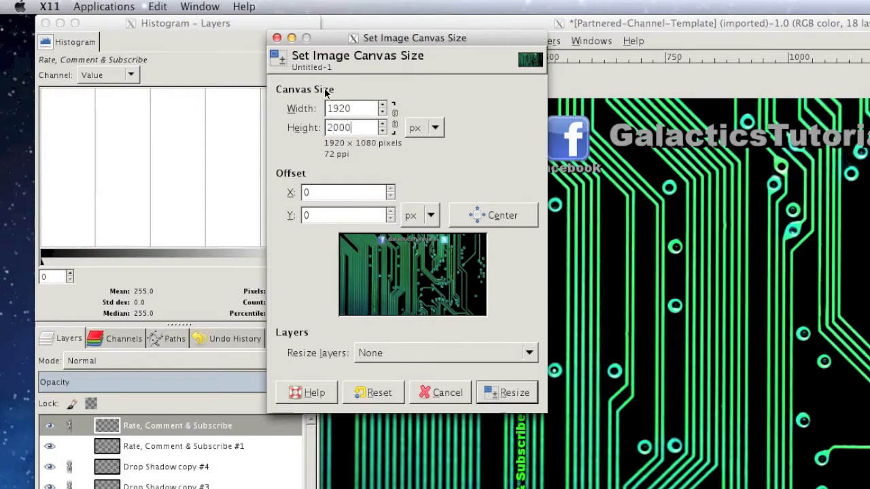
mouse_move(457, 190)
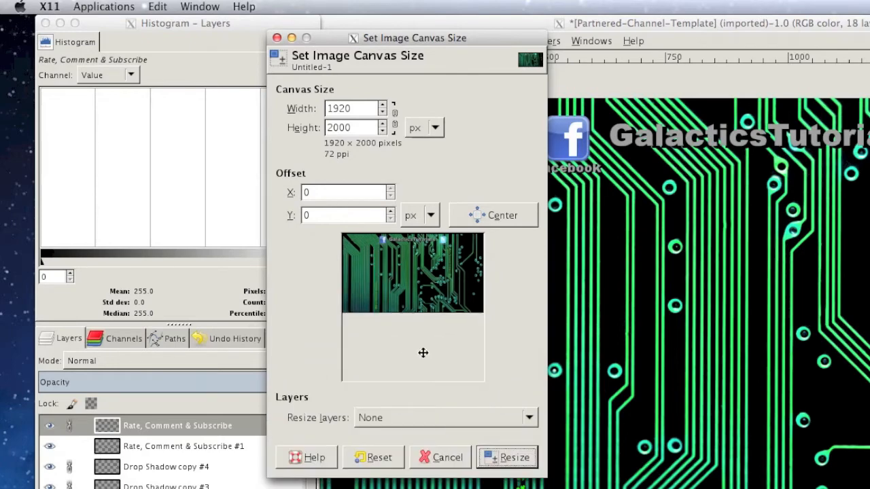
click(508, 457)
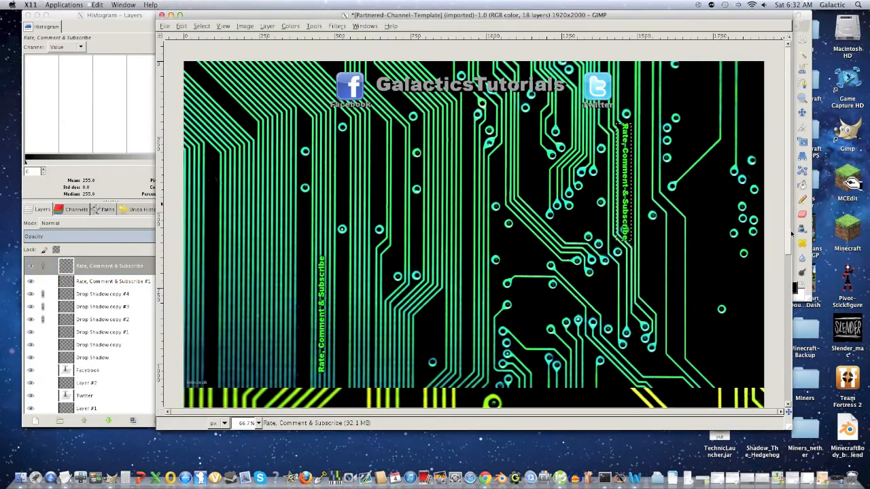
Step: Delete the electronic_circuit.jpg layer, leaving the yellow-green circuit wallpaper behind the logos
scroll(down, 3)
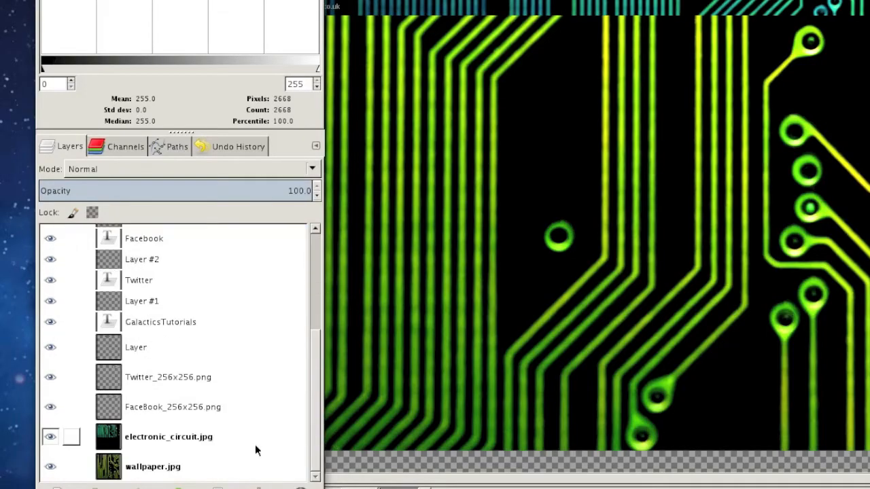
right_click(168, 436)
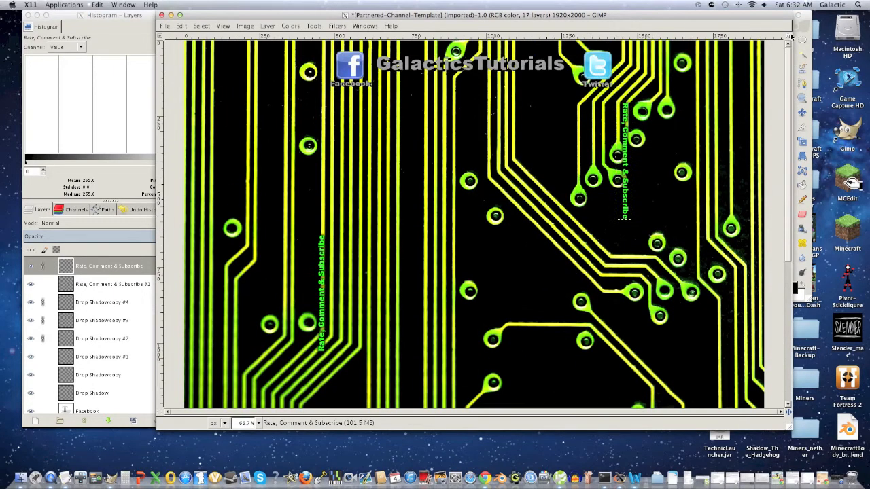
scroll(down, 3)
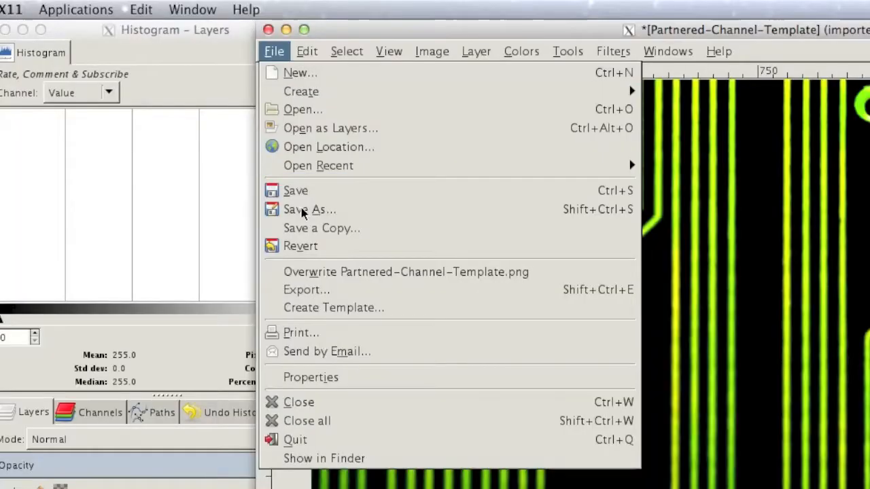
mouse_move(318, 166)
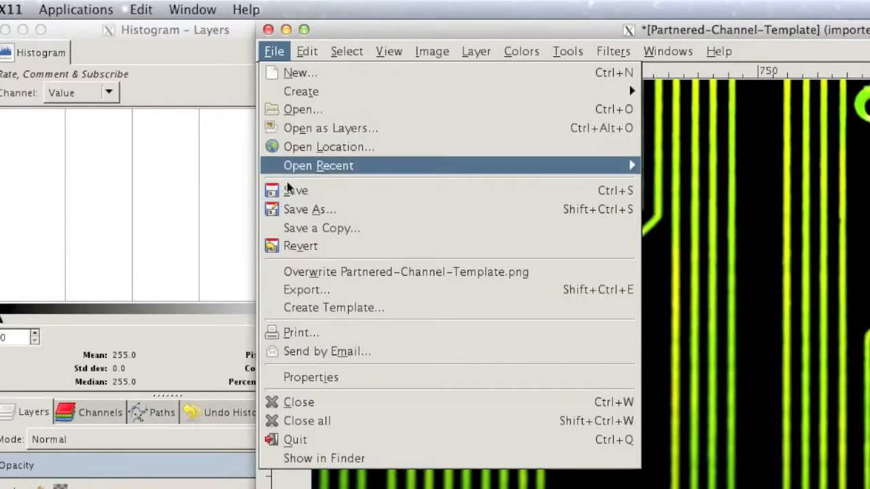
mouse_move(115, 265)
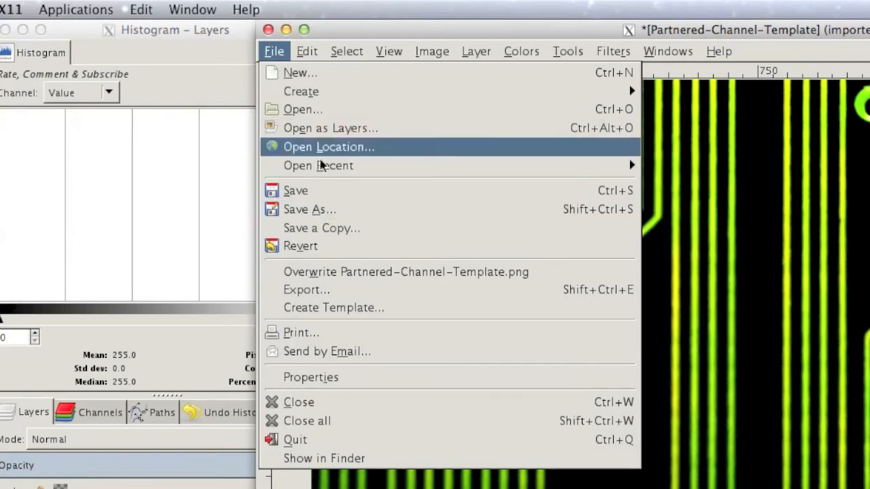
mouse_move(306, 289)
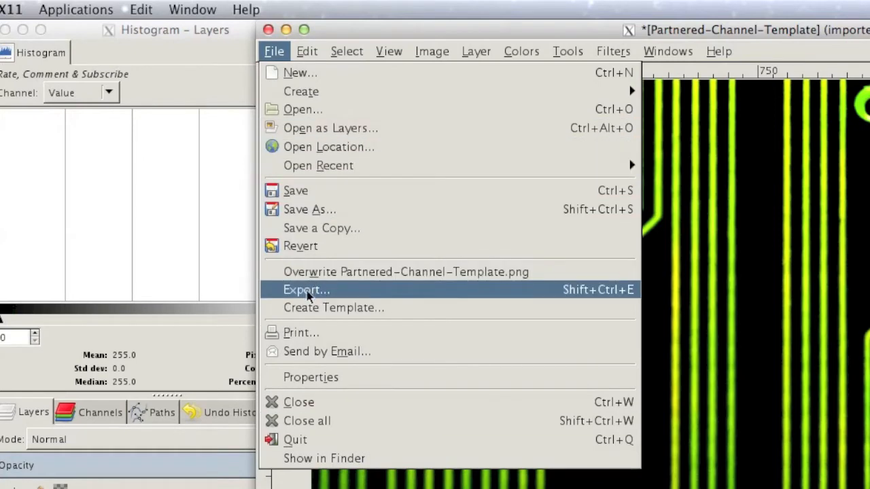
Step: Export the banner as Partnered-Channel-Template.jpeg at quality 100 into Gimp Stuff
click(306, 289)
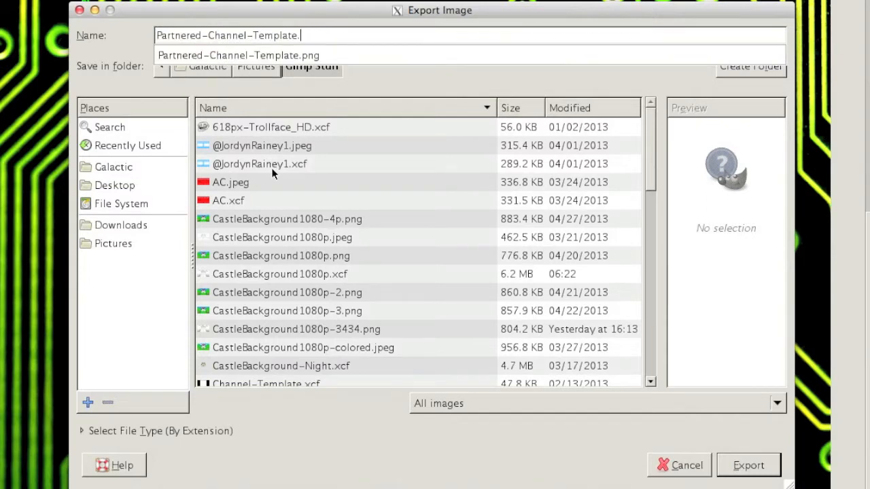
text(jpeg)
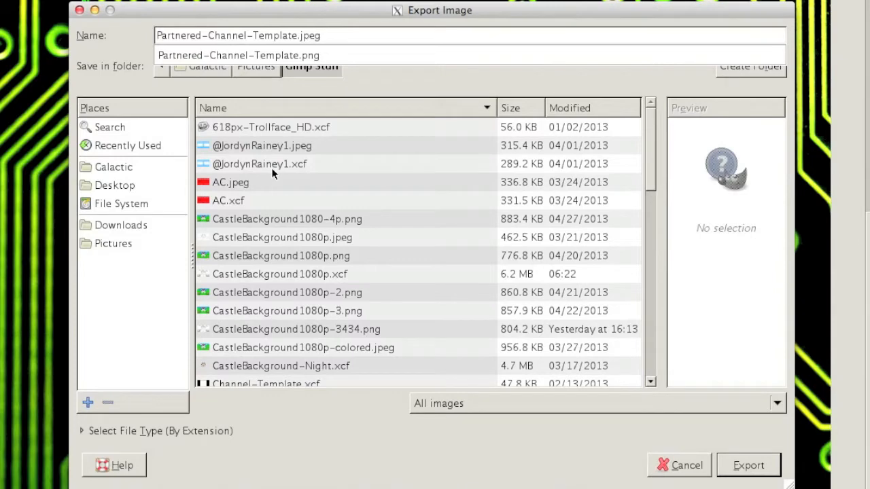
click(748, 465)
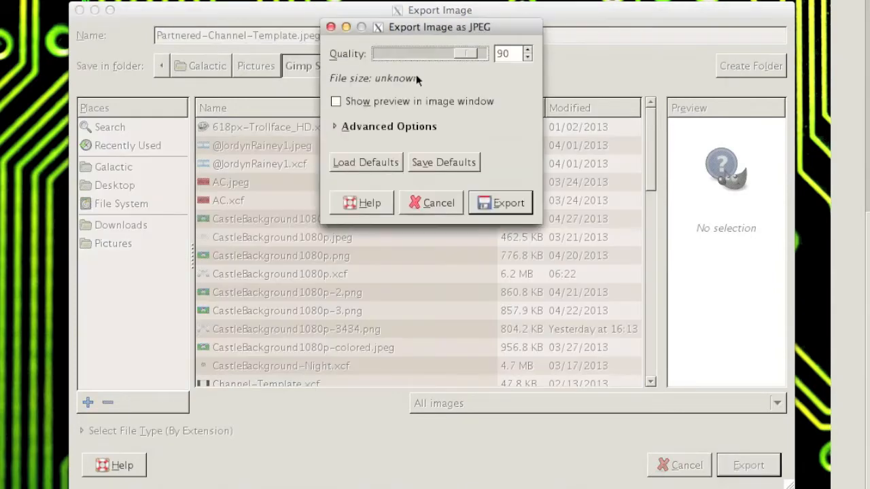
click(528, 49)
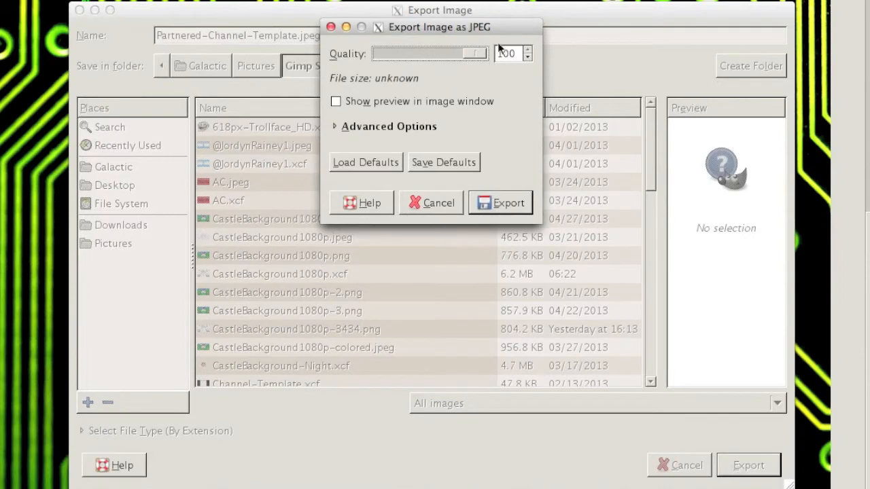
click(508, 203)
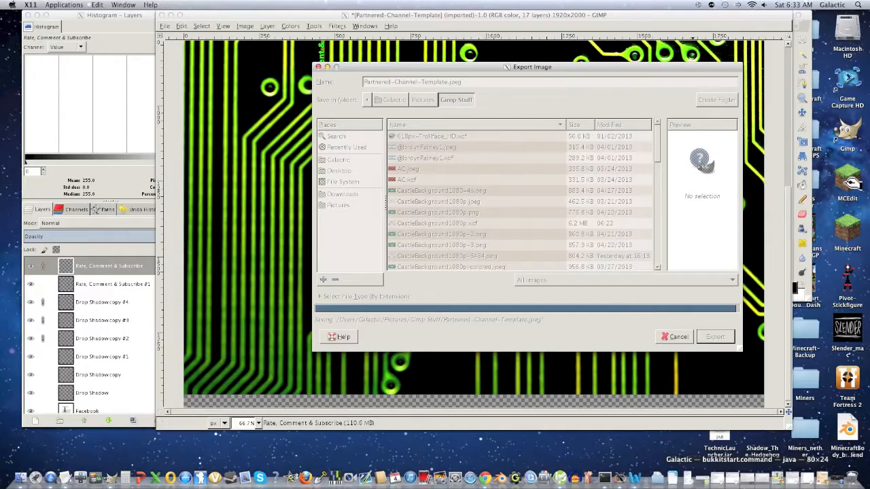
click(715, 338)
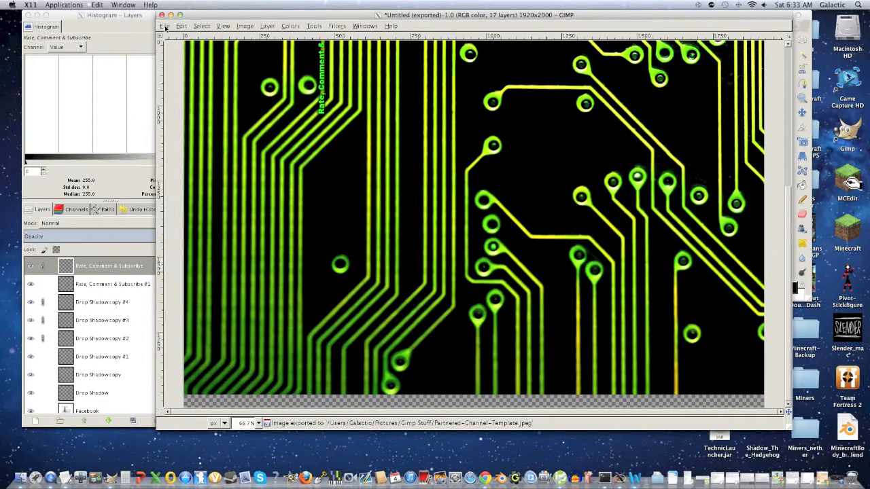
click(164, 26)
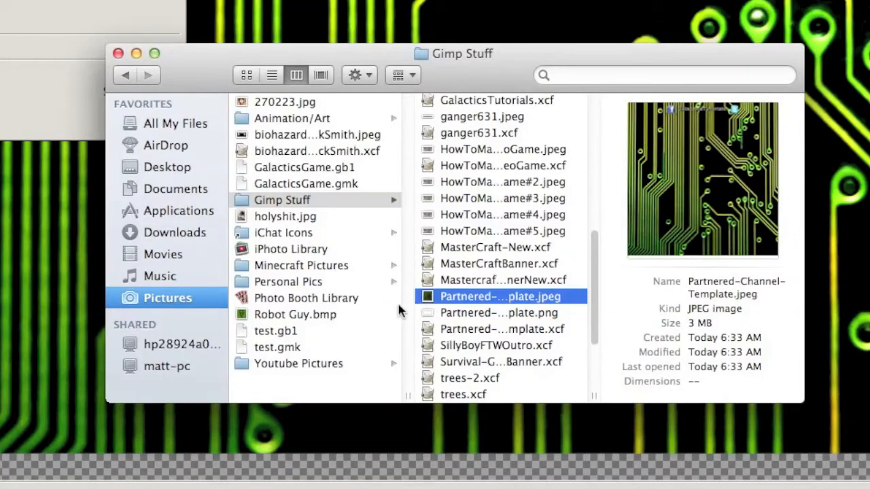
mouse_move(650, 291)
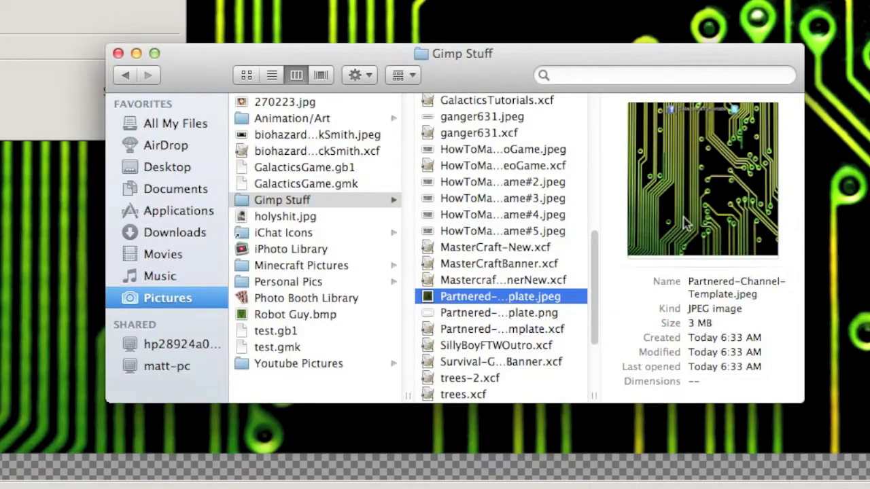
Step: View the exported 3 MB Partnered-Channel-Template.jpeg in Finder's Gimp Stuff folder
click(365, 25)
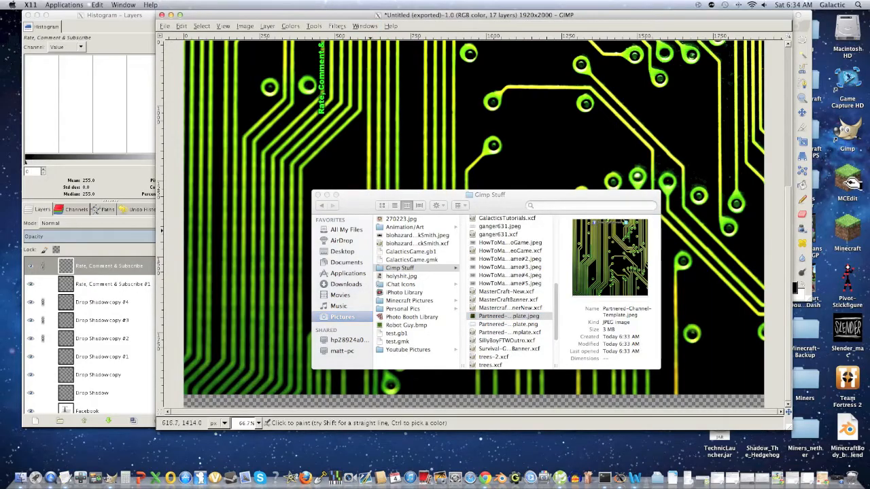
Step: Export Partnered-Channel-Template.jpeg again, this time into Downloads, replacing the existing file
click(165, 26)
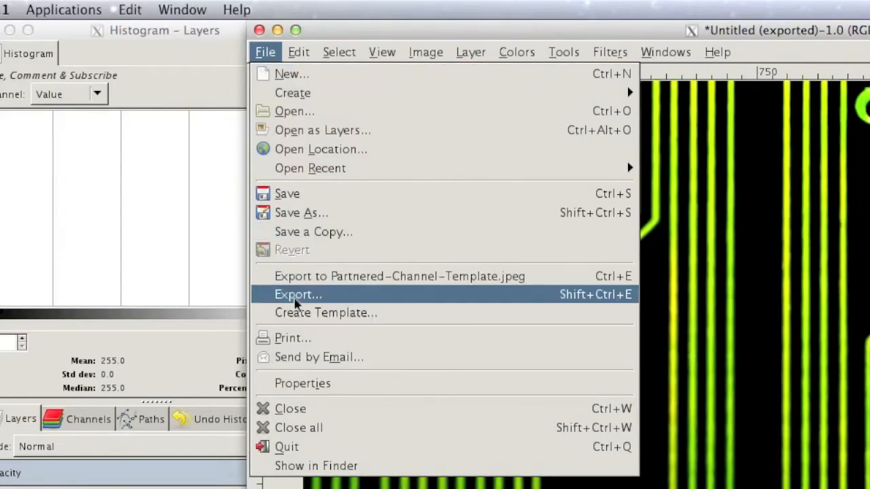
click(298, 293)
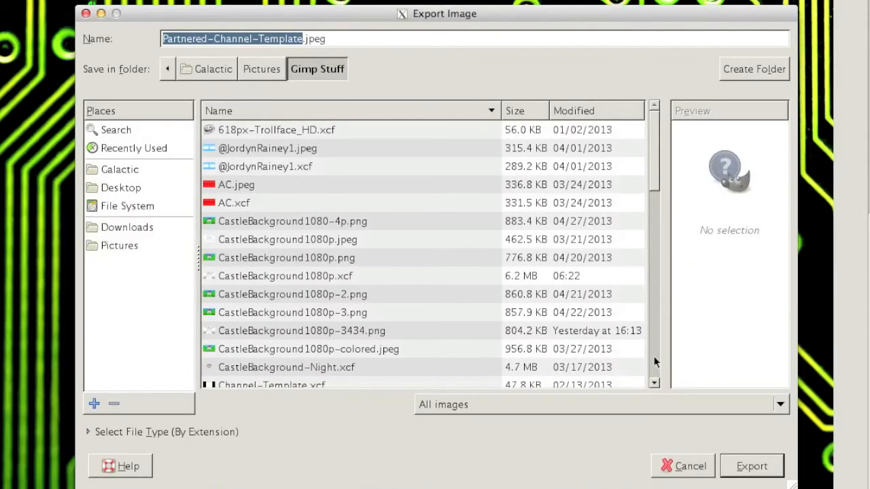
click(127, 227)
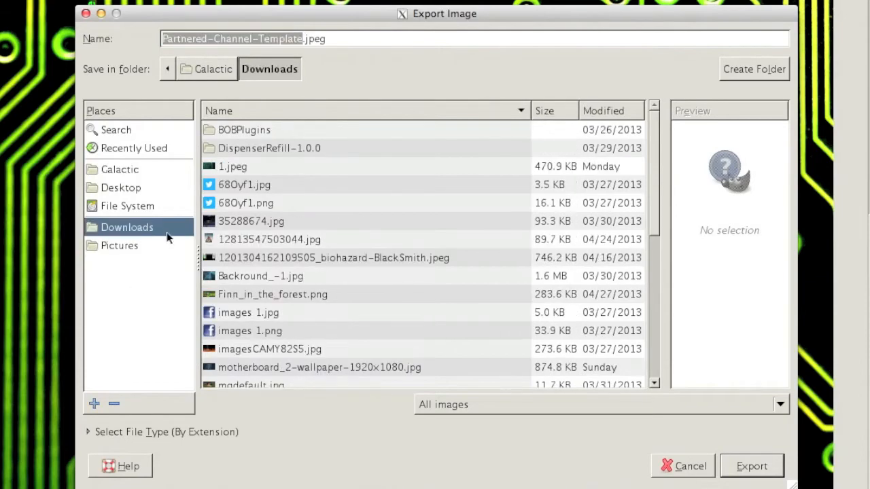
click(751, 466)
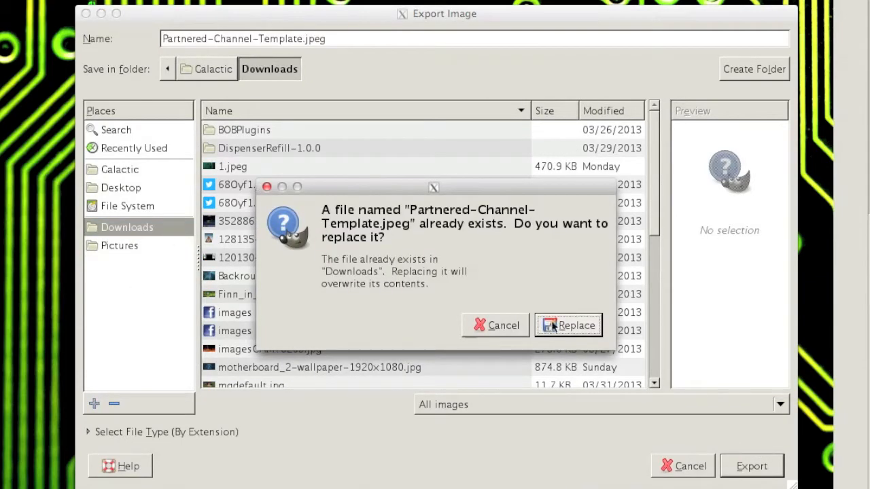
click(577, 325)
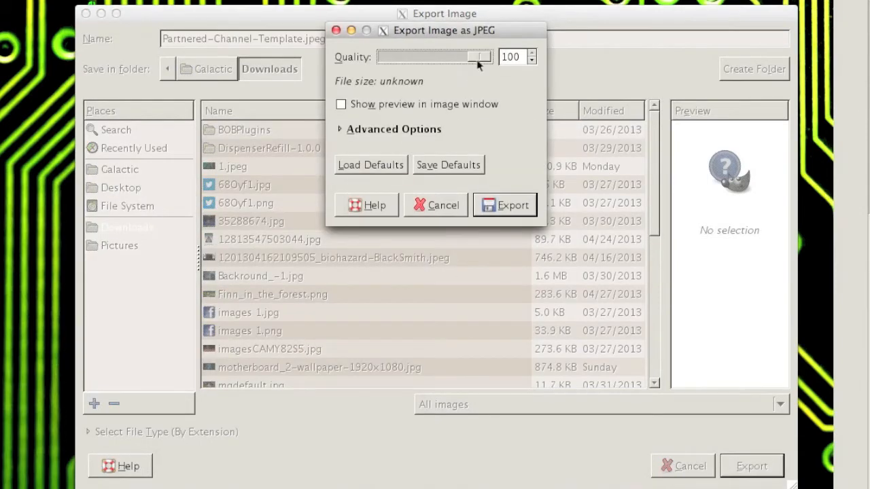
Step: Settle the JPEG quality slider at 68 and complete the export
drag(478, 57, 425, 57)
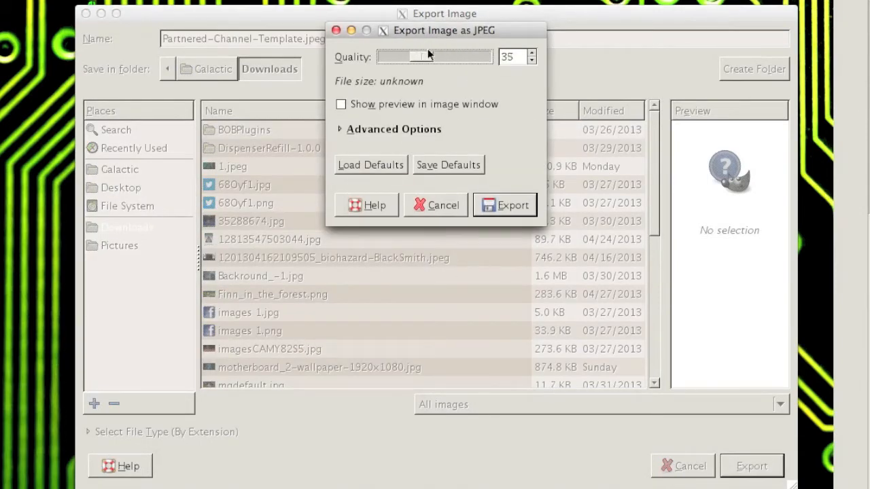
drag(414, 57, 469, 57)
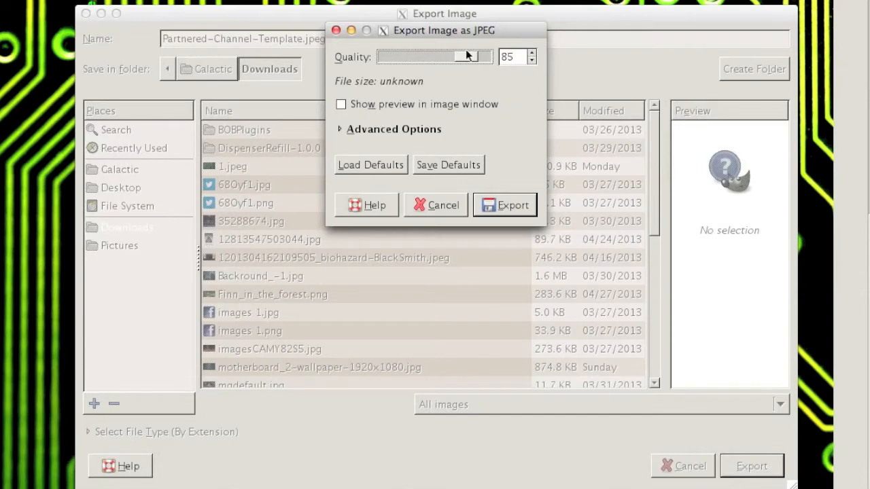
drag(476, 57, 451, 58)
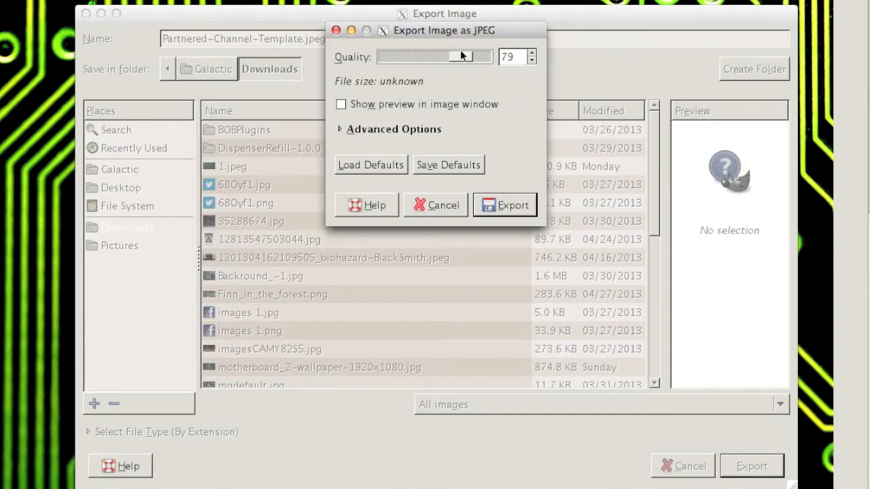
drag(461, 57, 442, 57)
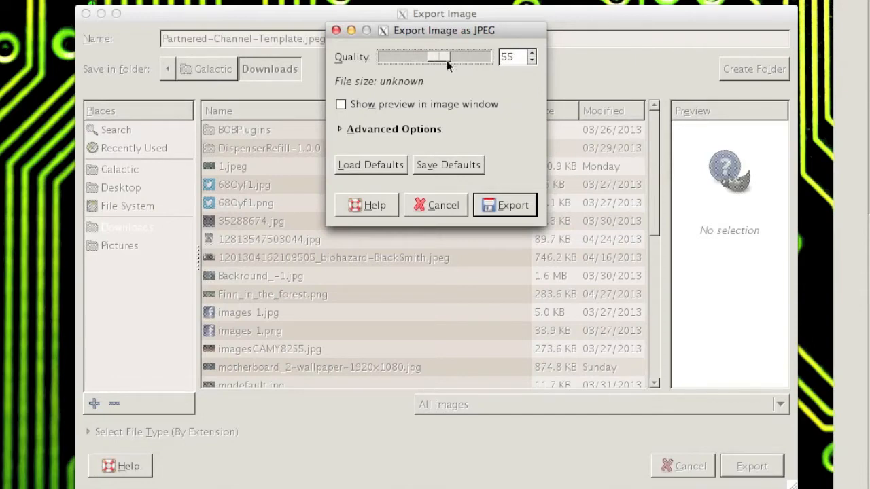
drag(440, 57, 476, 57)
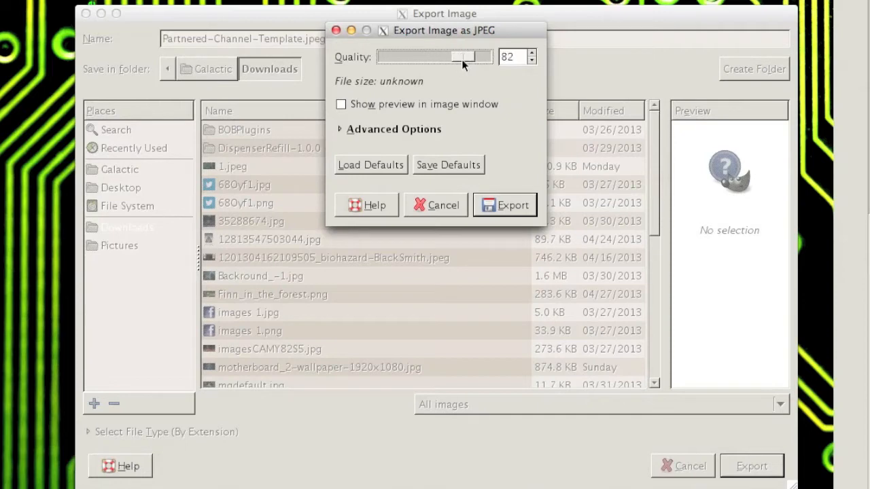
drag(465, 57, 460, 57)
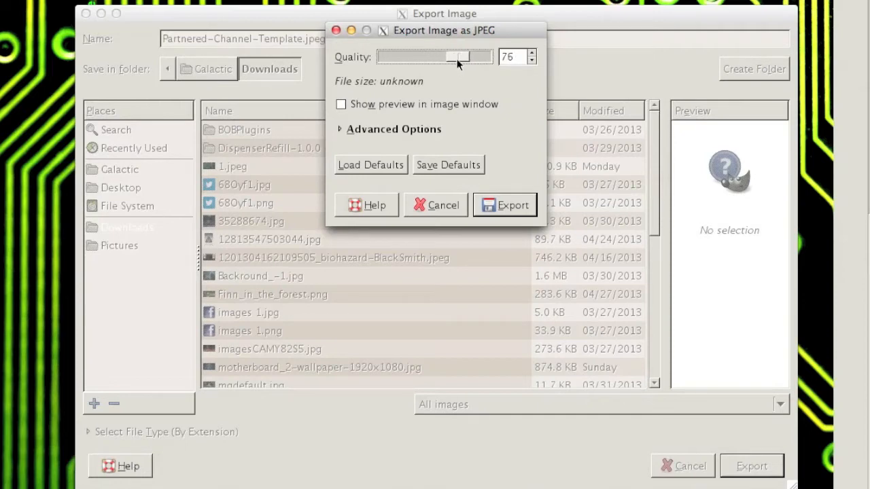
drag(460, 57, 438, 57)
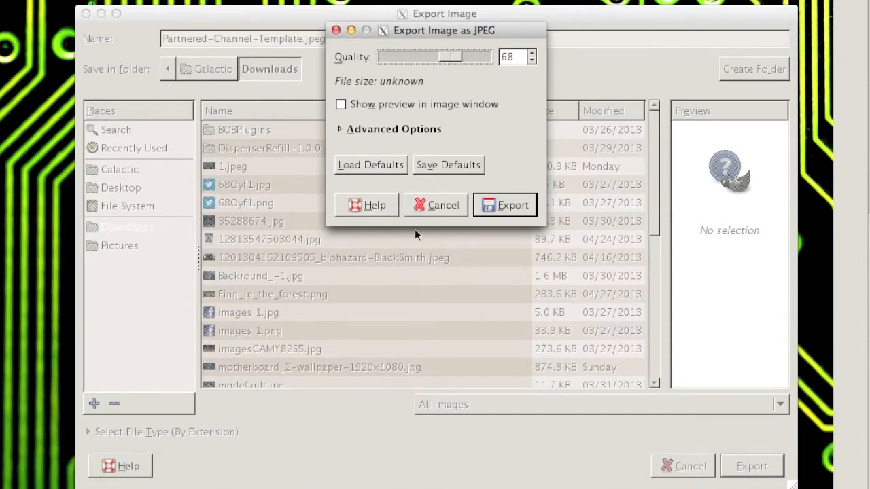
click(442, 204)
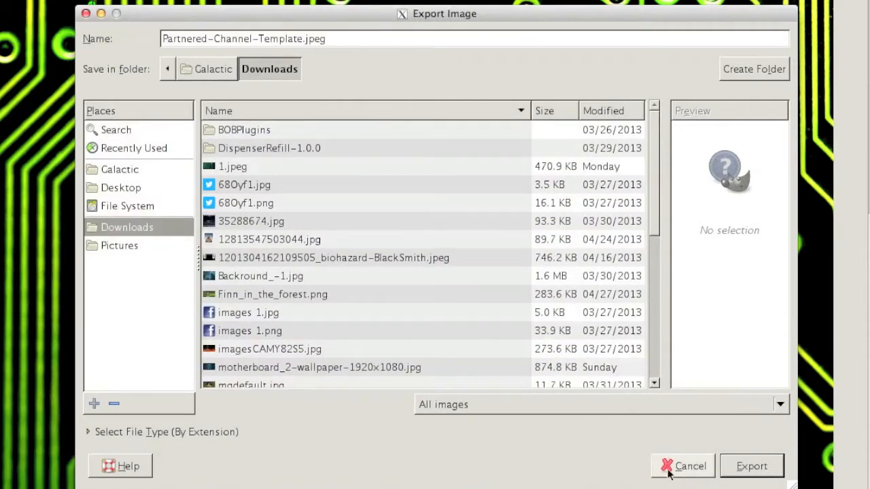
Step: Compare file sizes in Downloads: 482 KB JPEG versus 2.2 MB PNG template
click(691, 466)
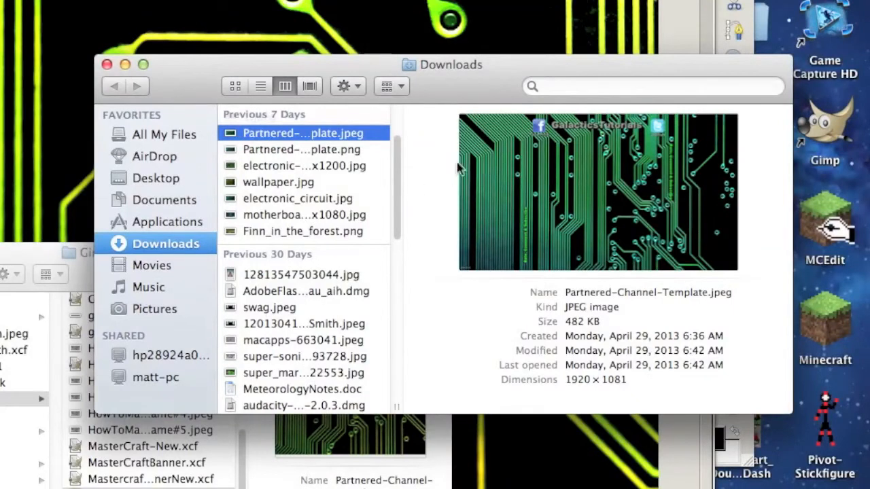
mouse_move(557, 331)
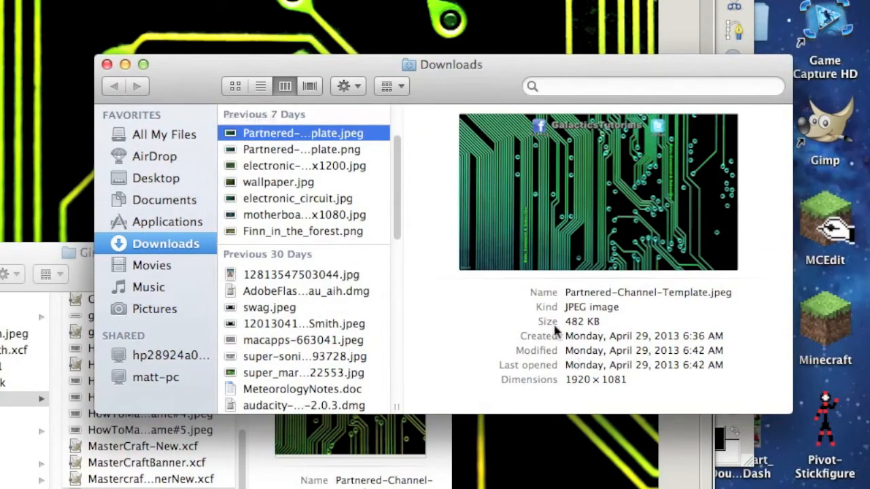
mouse_move(547, 188)
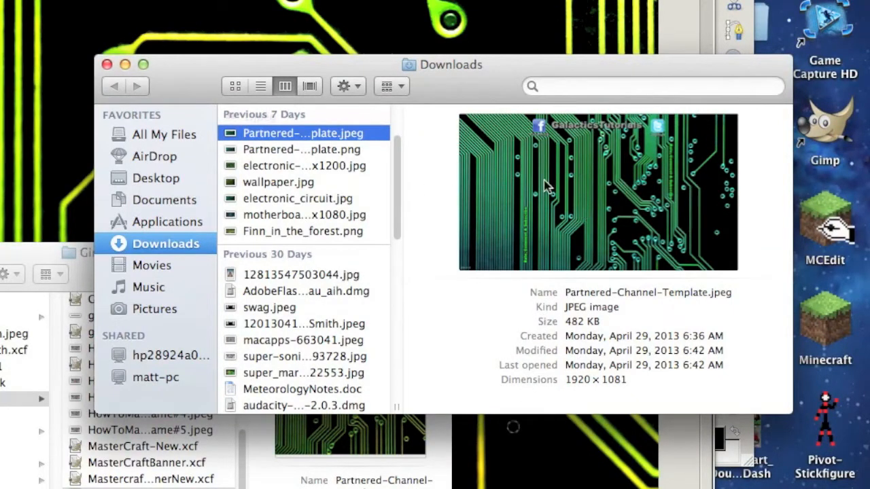
click(301, 149)
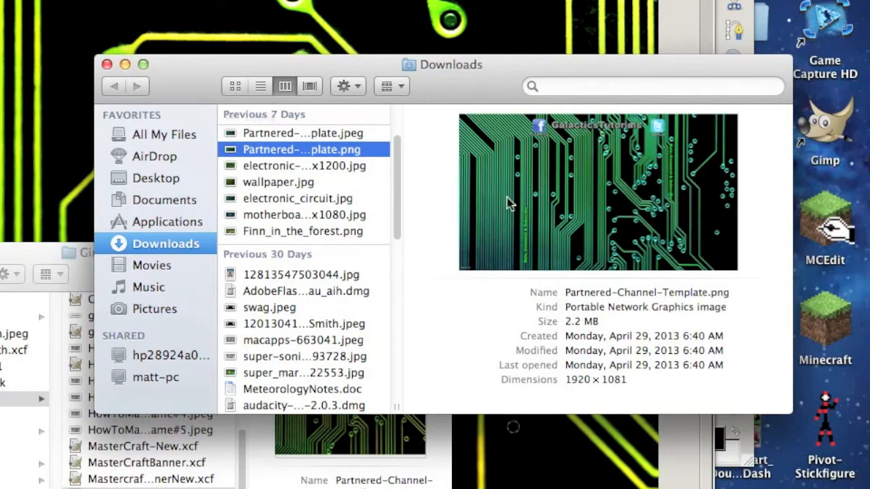
mouse_move(551, 171)
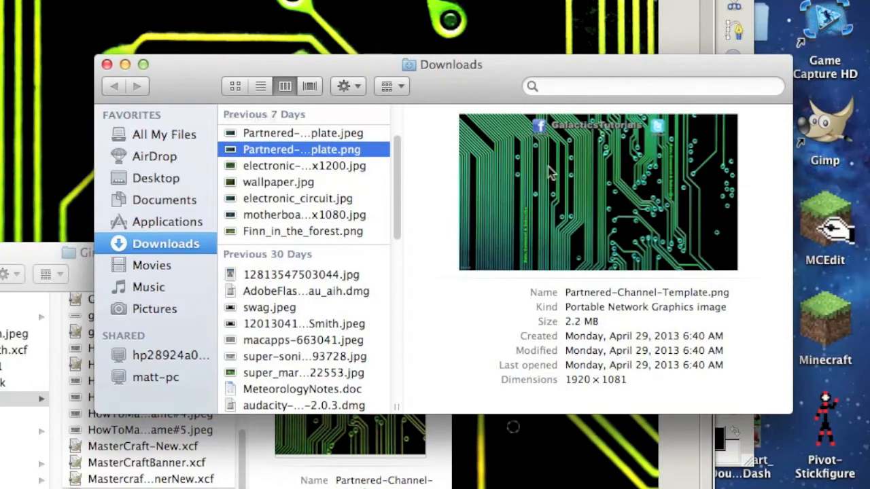
click(302, 133)
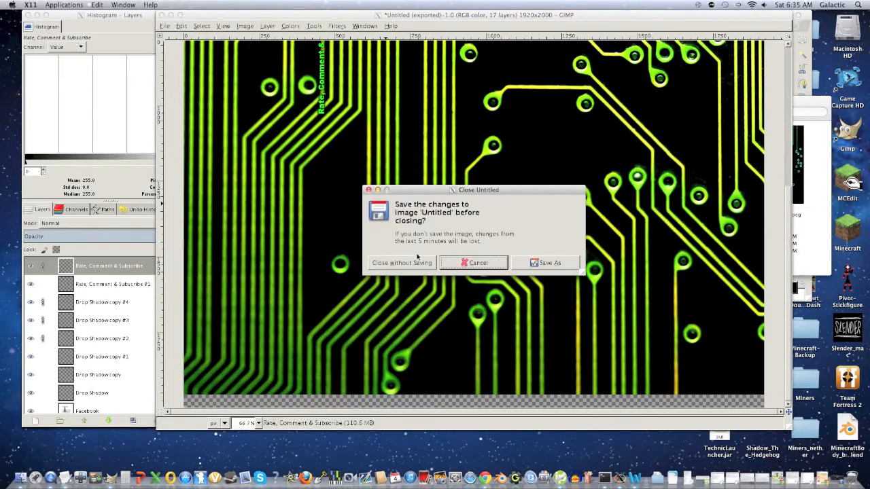
Step: Close the template without saving and close the empty GIMP window
click(403, 264)
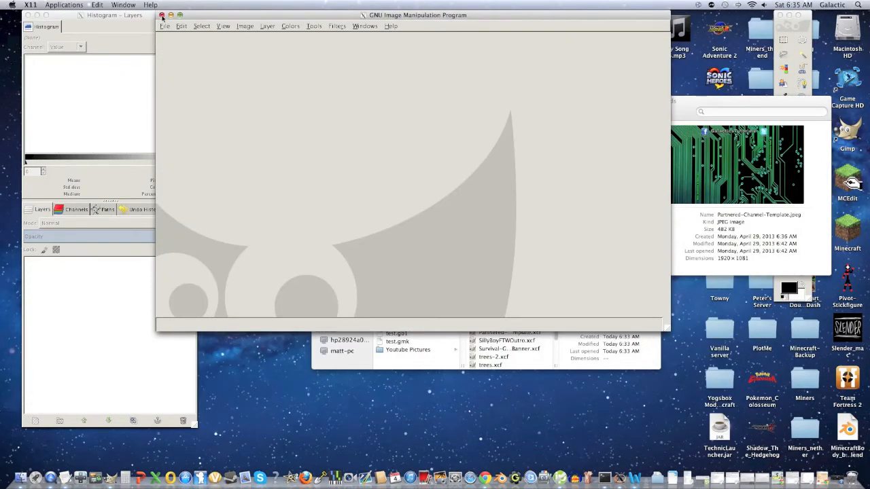
click(162, 15)
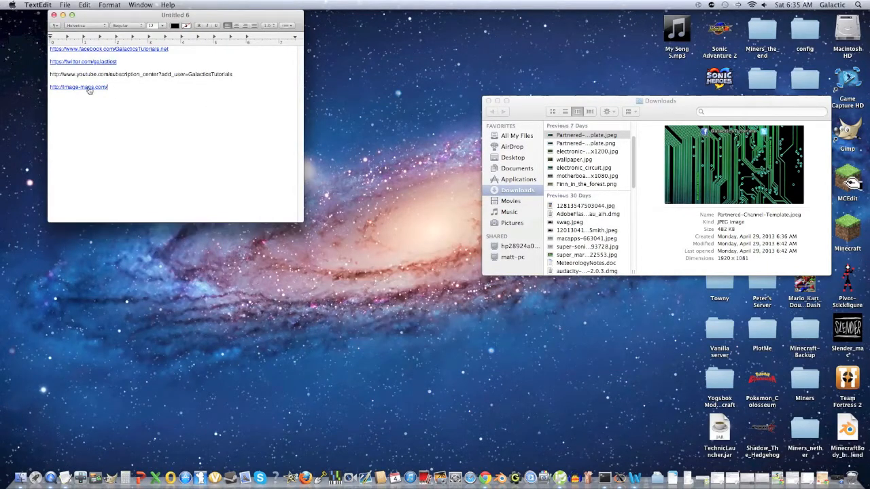
Step: Choose Partnered-Channel-Template.jpeg from Downloads as the image to upload on image-maps.com
click(78, 87)
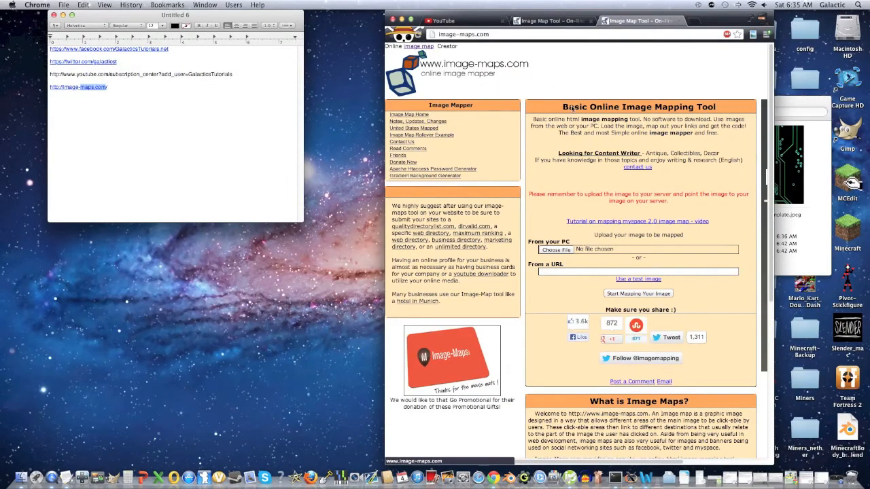
mouse_move(536, 202)
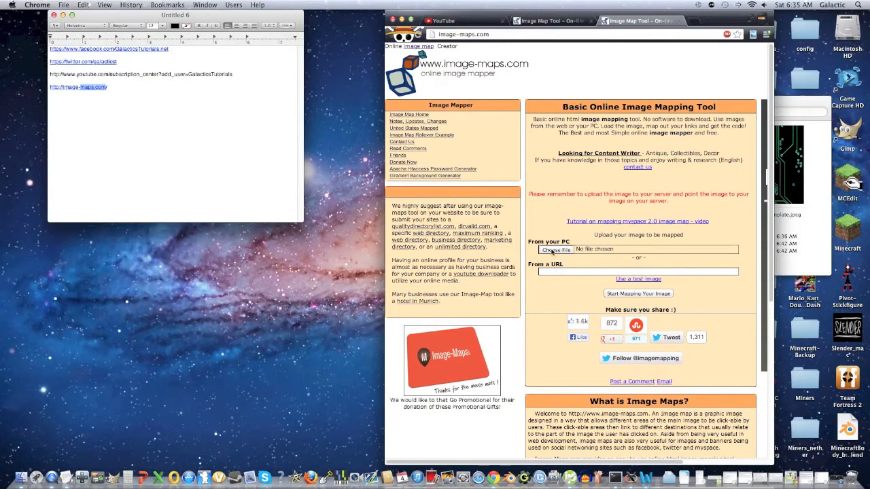
click(555, 250)
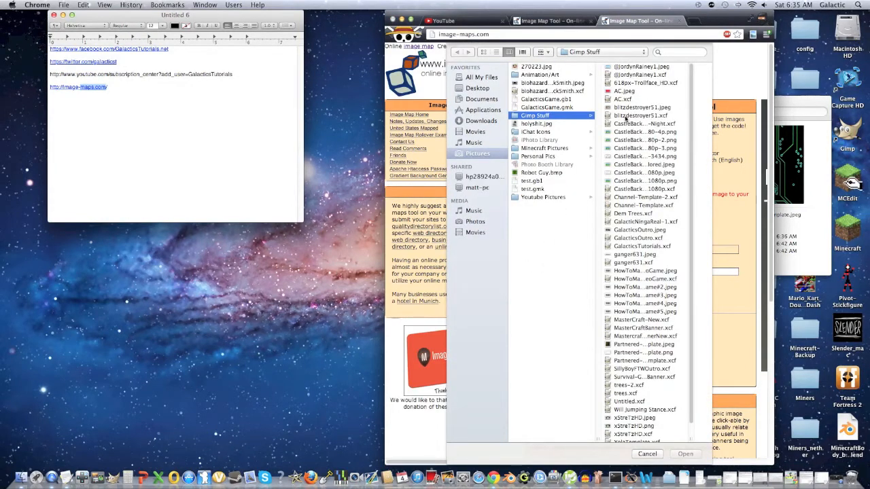
mouse_move(475, 142)
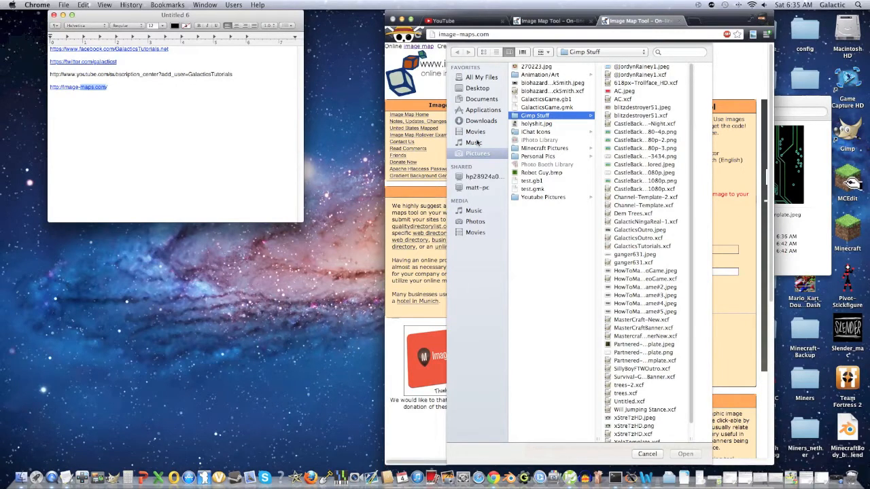
click(481, 119)
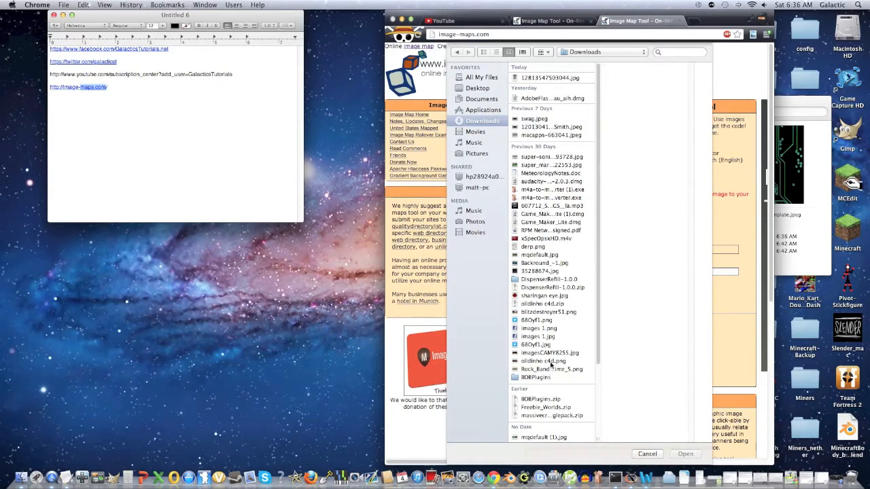
scroll(down, 3)
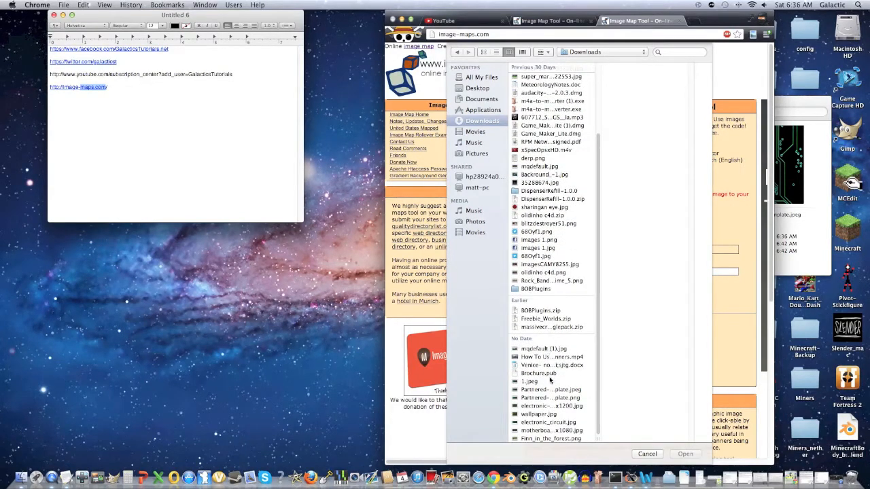
click(552, 389)
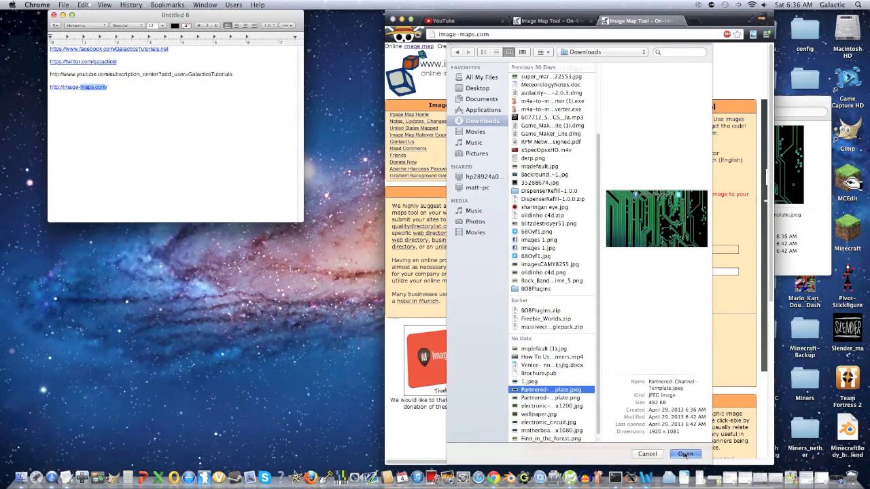
click(686, 454)
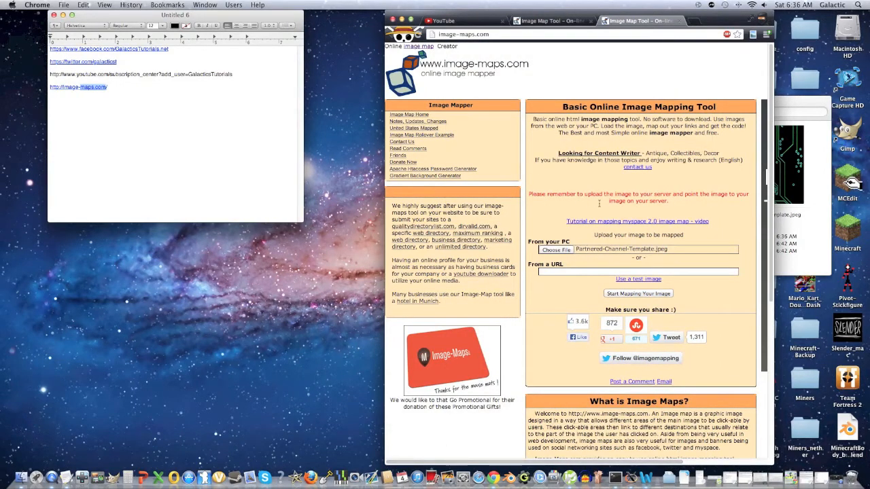
mouse_move(584, 151)
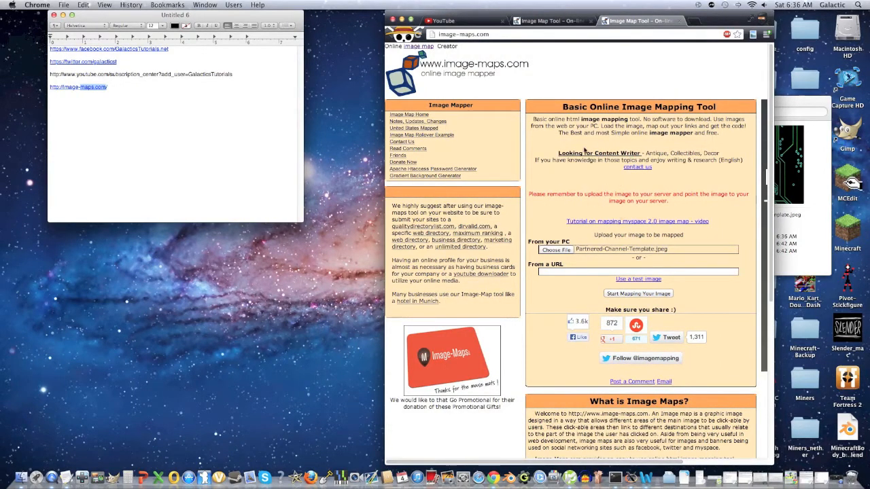
mouse_move(579, 231)
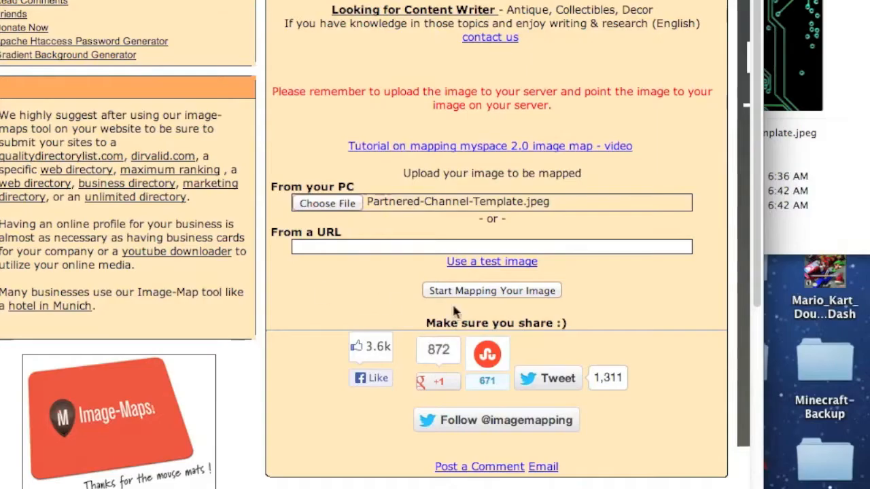
Step: Load the uploaded circuit-board banner into the image map editor
click(491, 291)
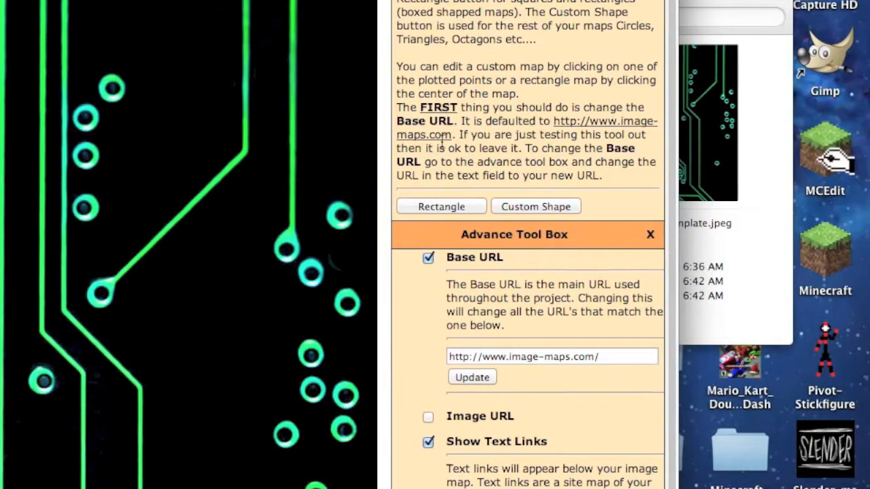
mouse_move(432, 234)
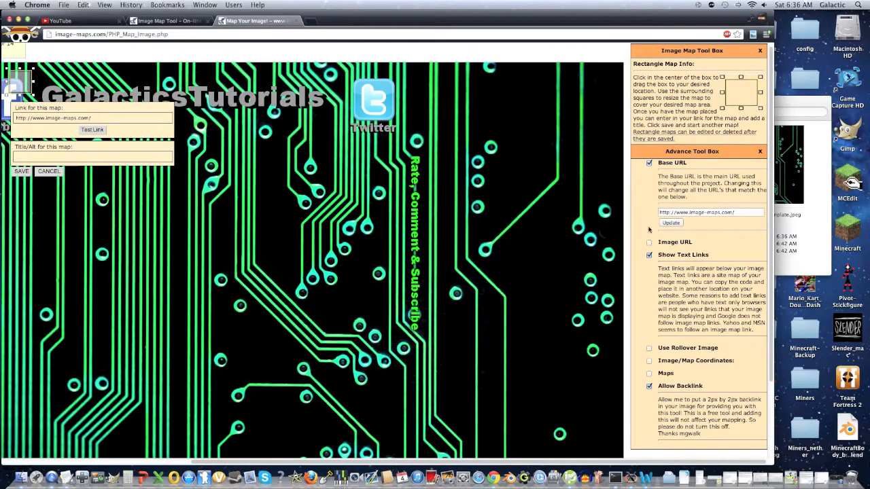
mouse_move(139, 170)
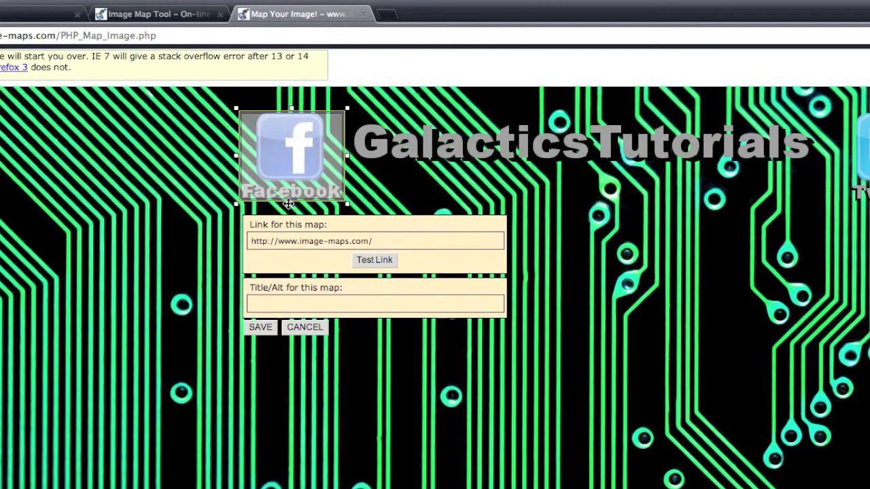
mouse_move(441, 26)
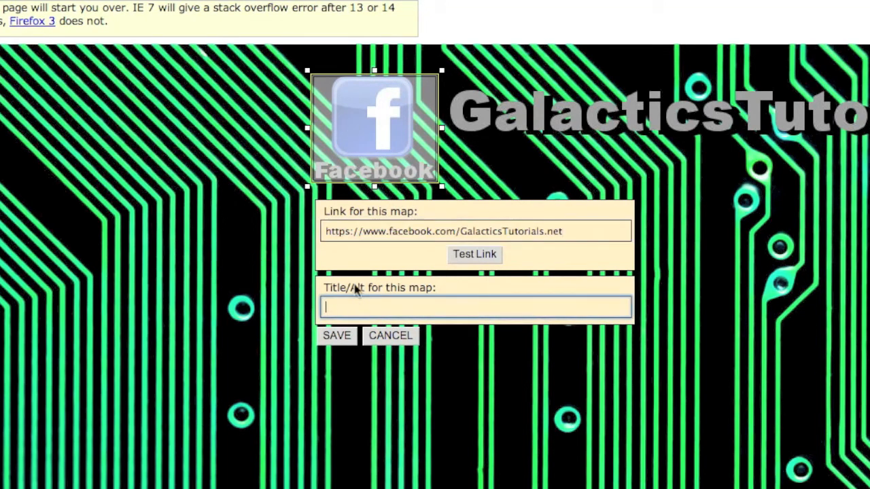
Step: Give the Facebook logo area the title 'Facebook' and save its link
text(Fac)
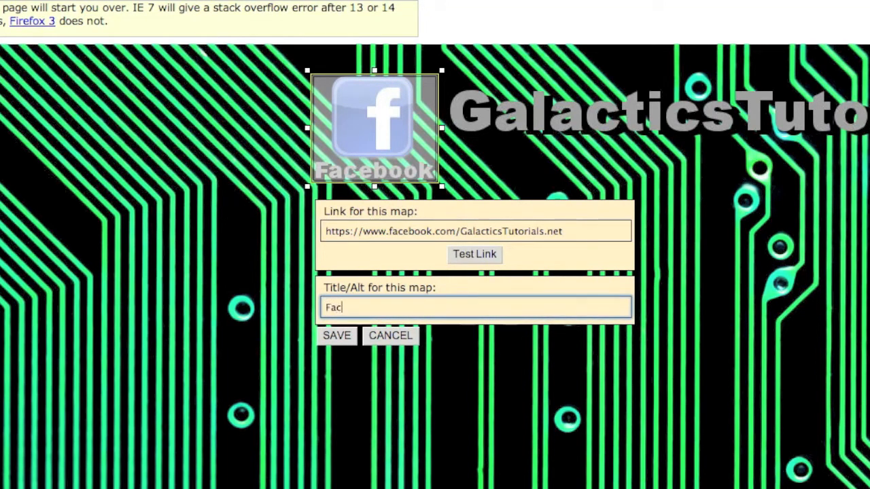
text(eboo)
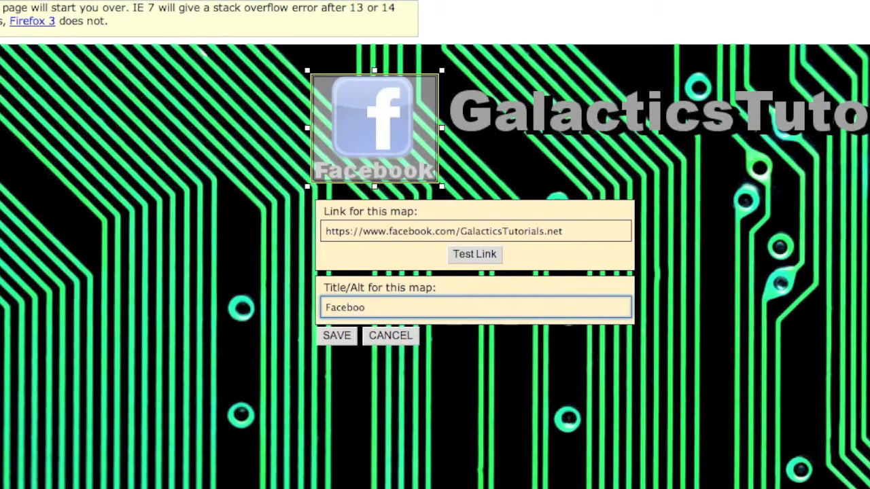
text(k)
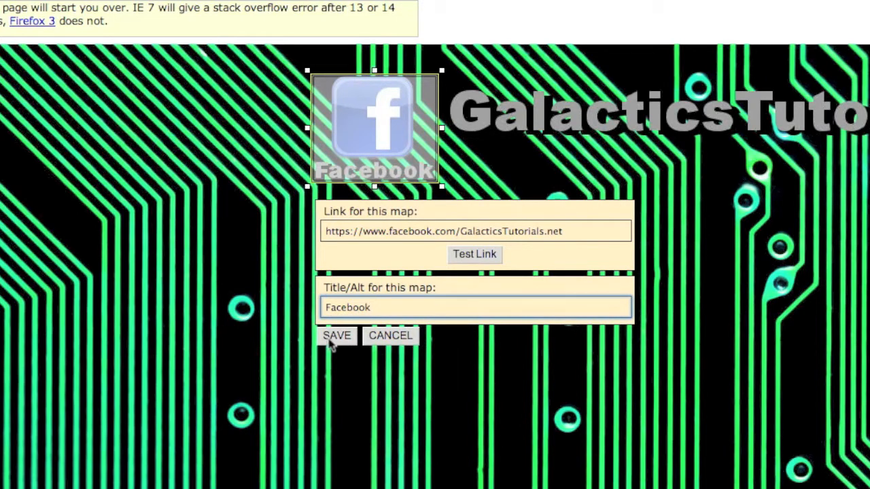
click(336, 335)
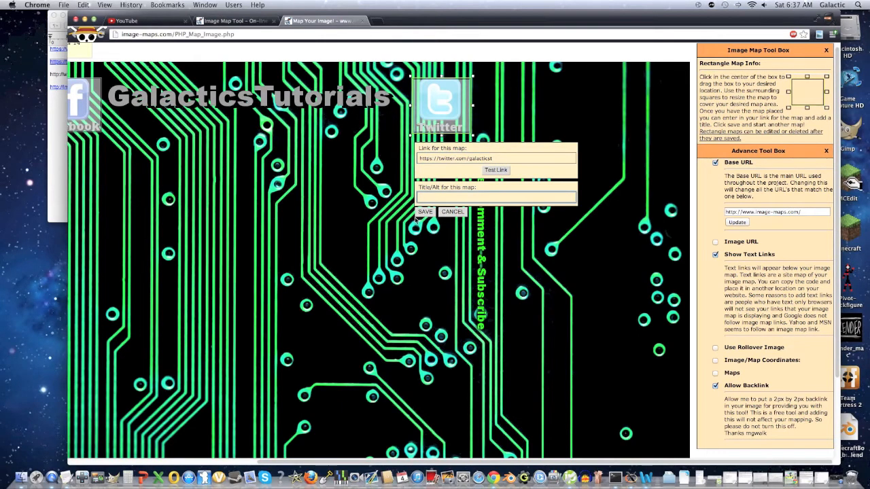
Step: Save the Twitter area, generate the map code, download the mapped image and view its HTML code
click(424, 212)
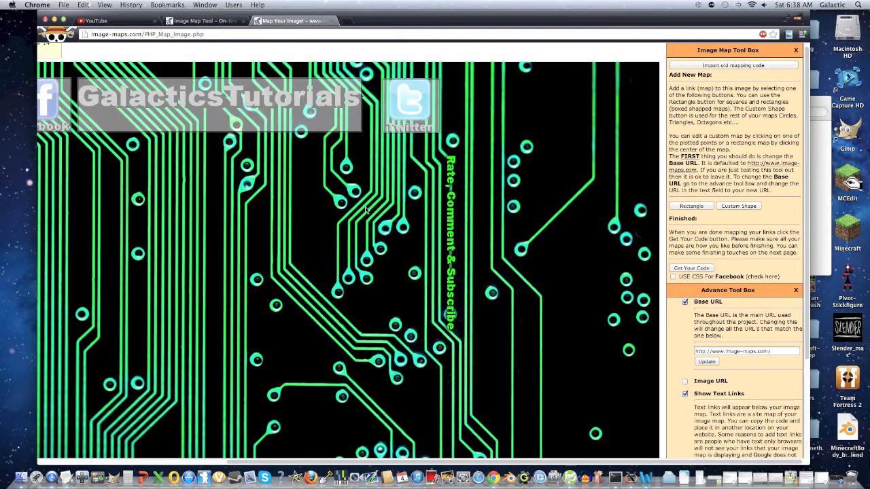
click(691, 268)
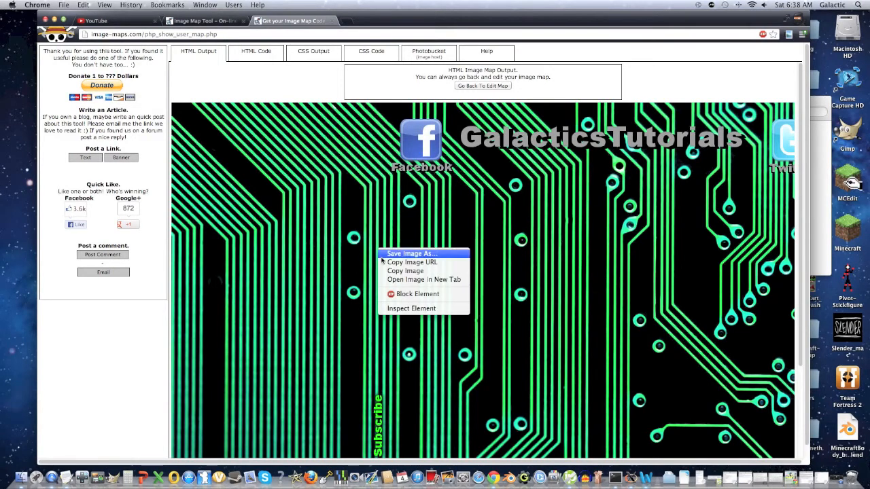
click(381, 252)
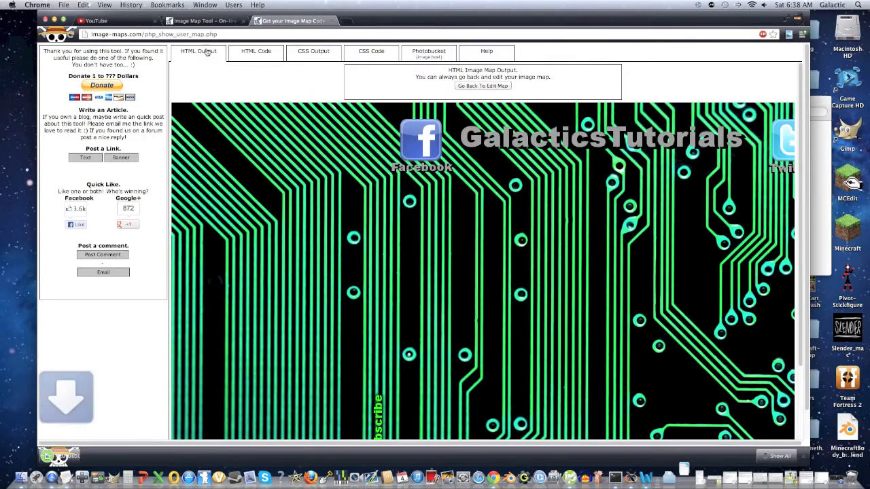
click(256, 52)
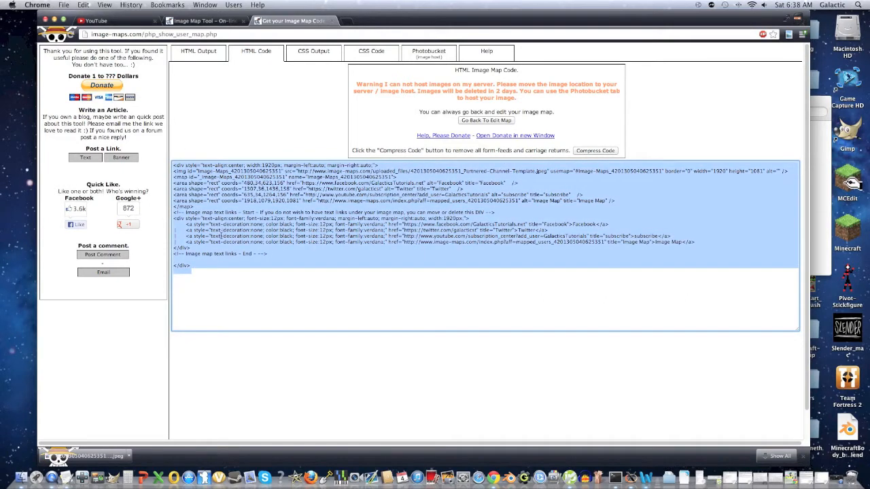
mouse_move(325, 48)
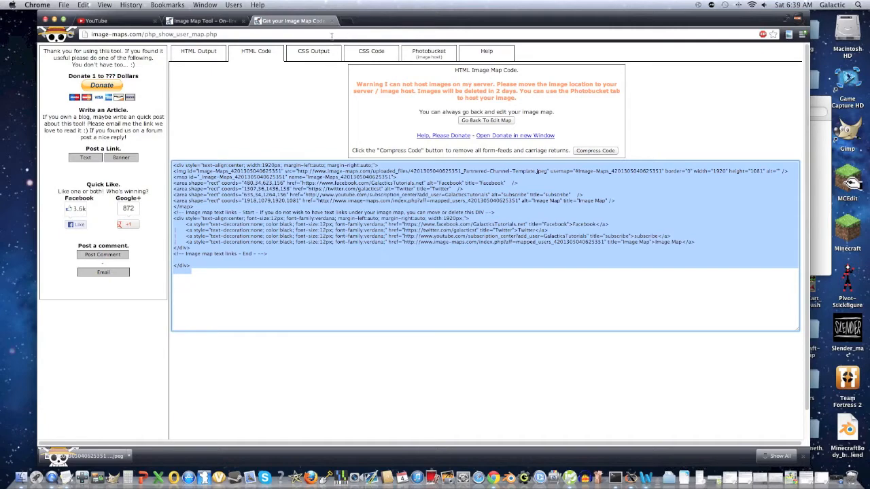
Step: Reach the GalacticsTutorials channel's appearance settings in a new YouTube tab
click(353, 21)
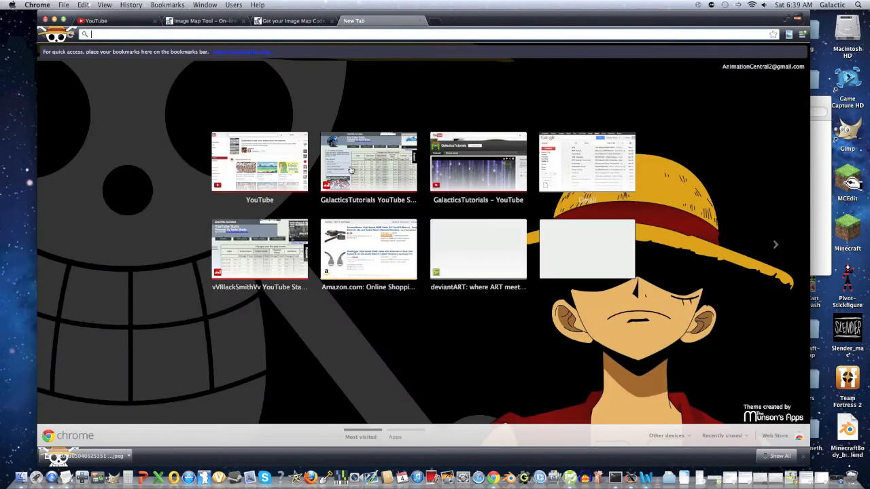
click(259, 162)
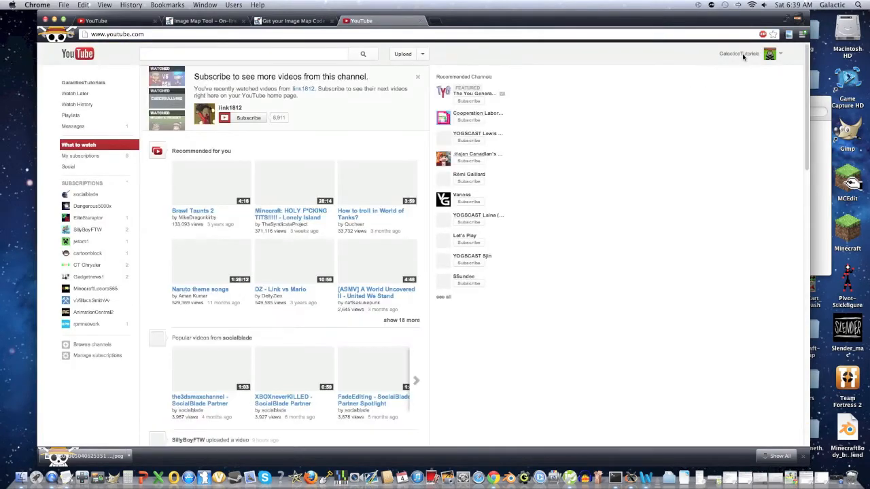
click(738, 54)
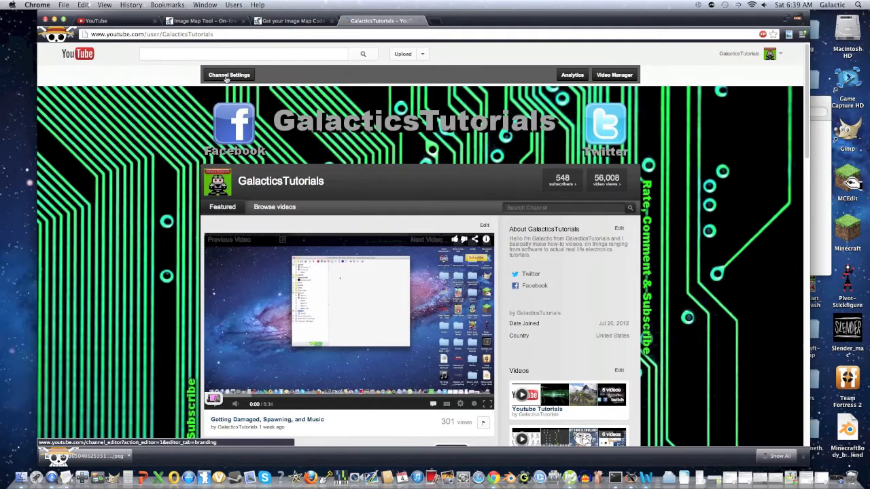
click(229, 75)
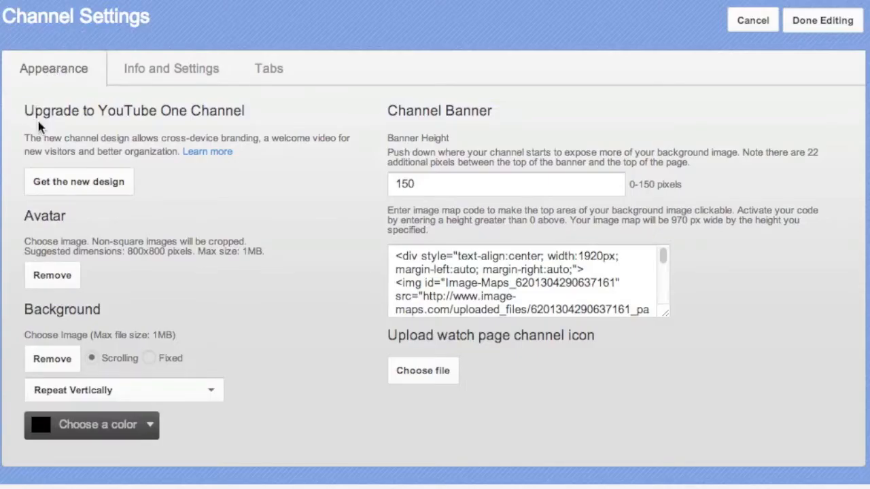
mouse_move(30, 284)
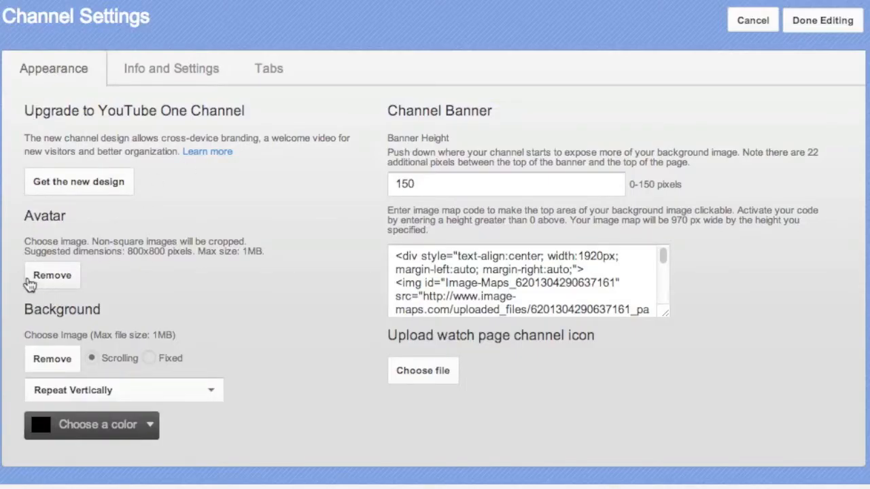
mouse_move(73, 362)
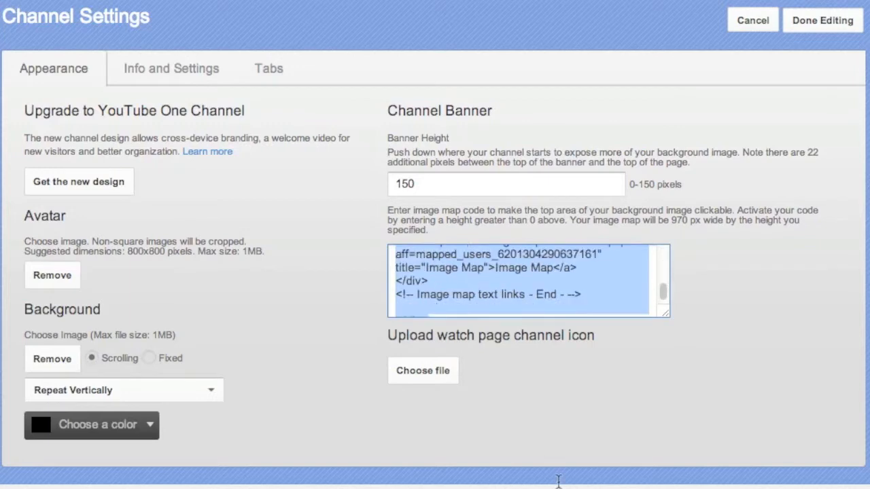
Step: Replace the Channel Banner image map code with the new HTML code
click(438, 292)
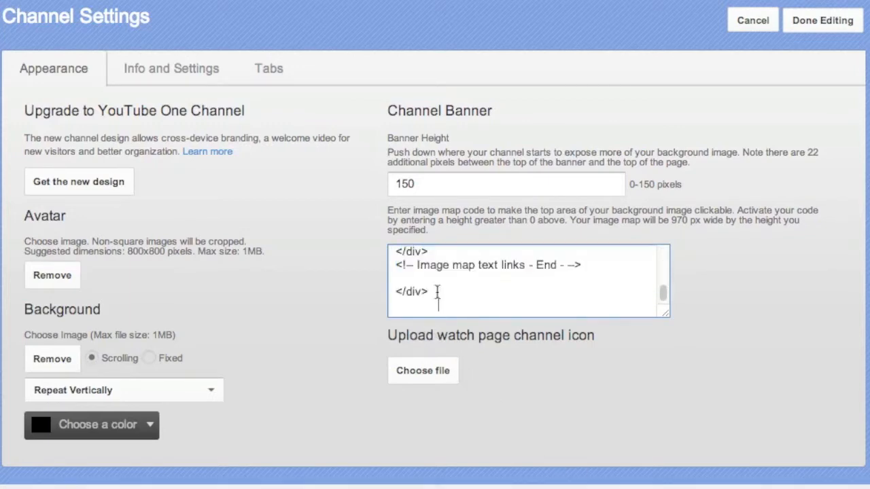
mouse_move(255, 274)
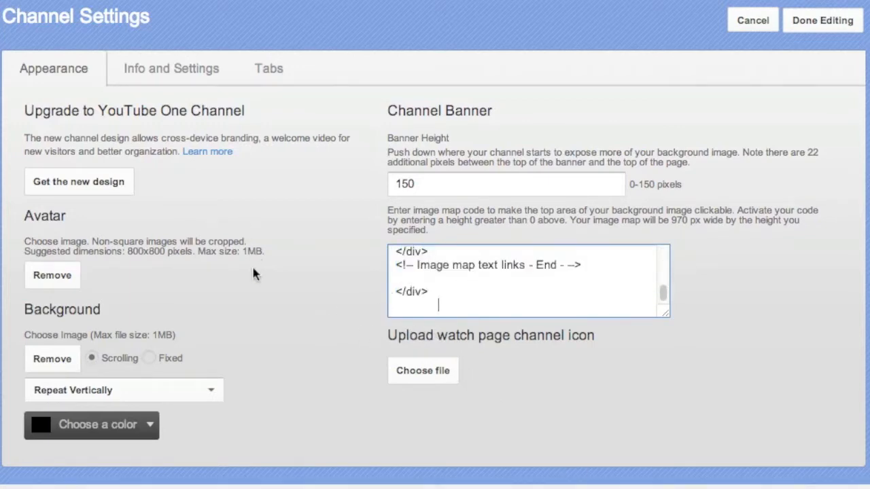
mouse_move(51, 359)
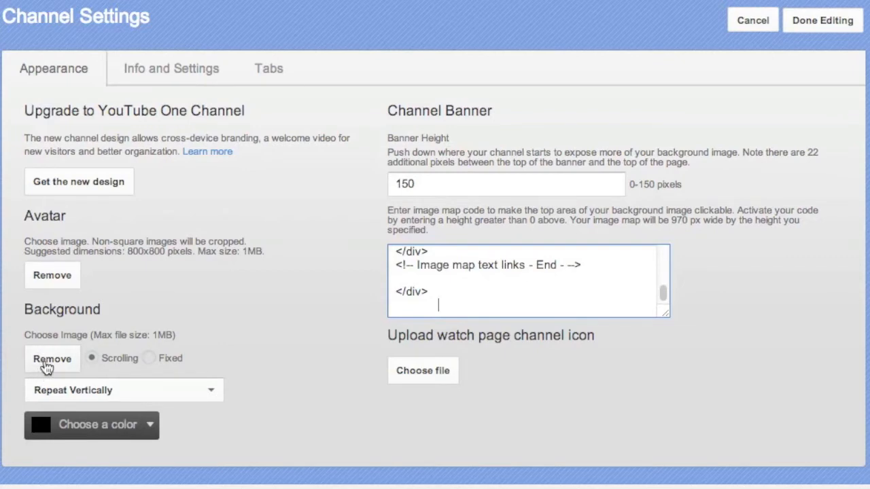
mouse_move(323, 61)
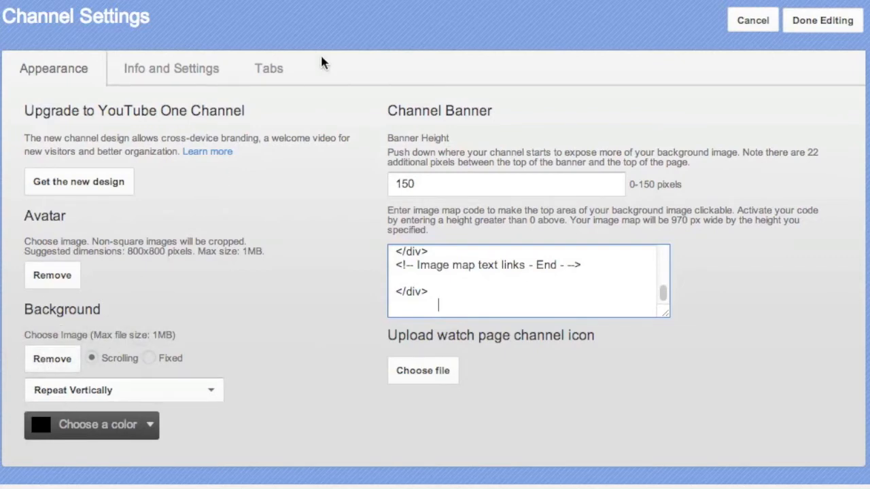
scroll(down, 3)
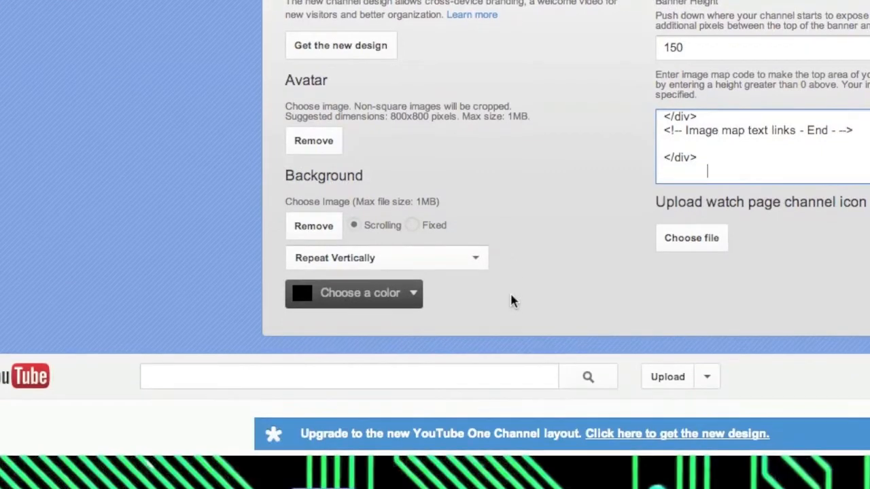
mouse_move(313, 225)
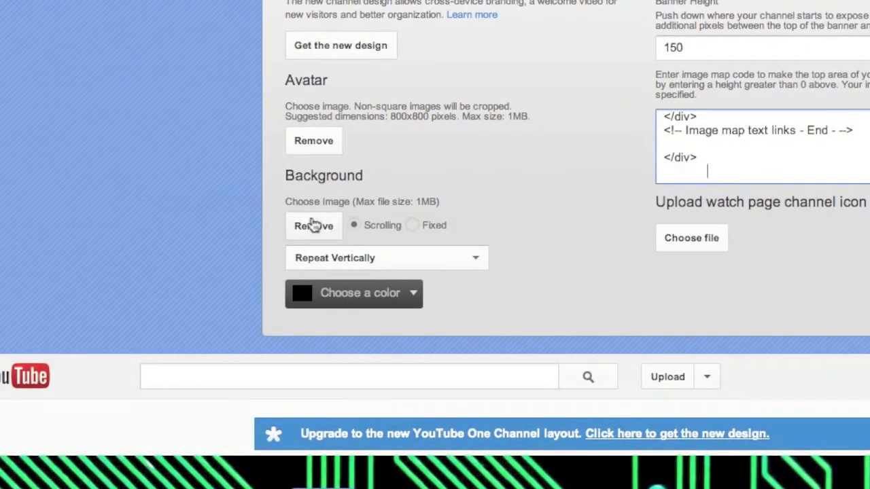
mouse_move(354, 226)
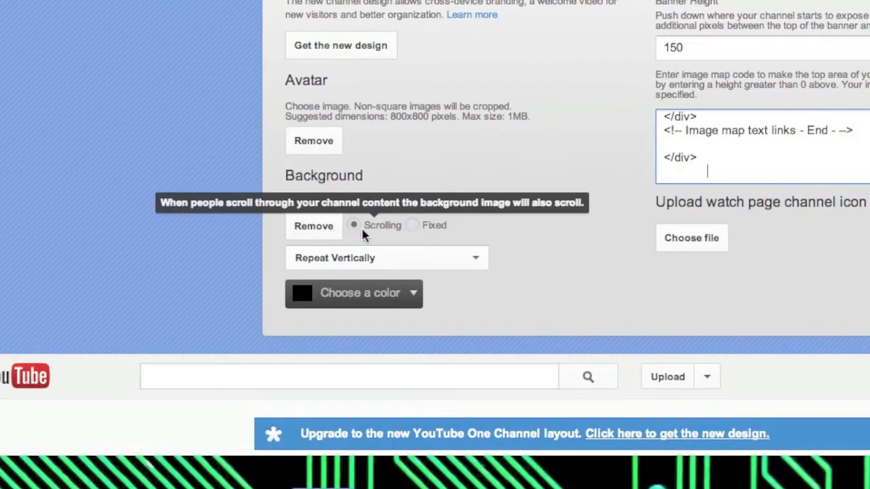
mouse_move(411, 226)
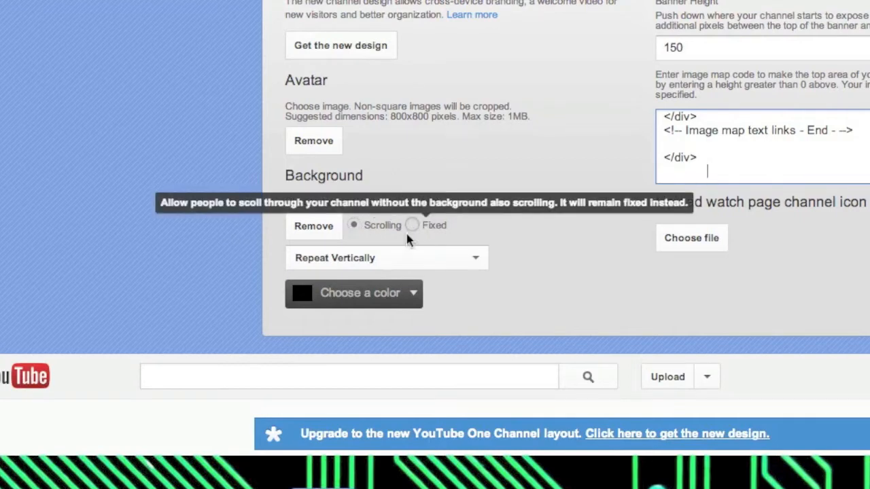
click(386, 259)
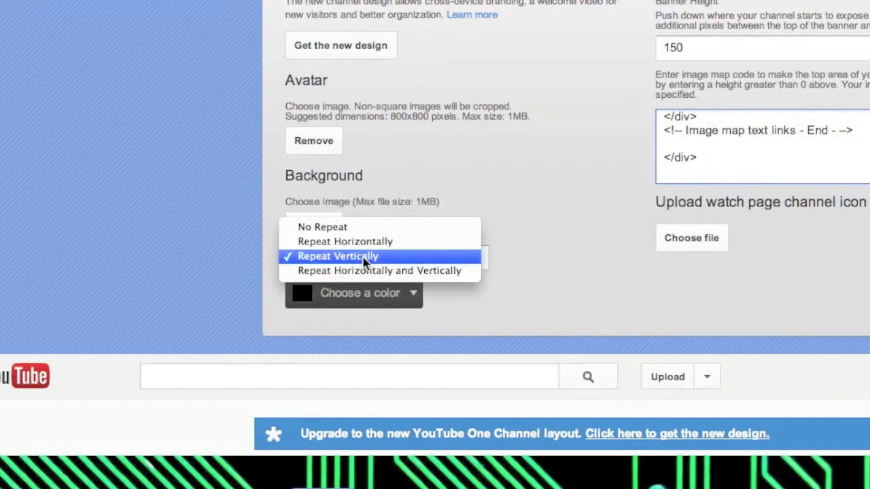
click(337, 256)
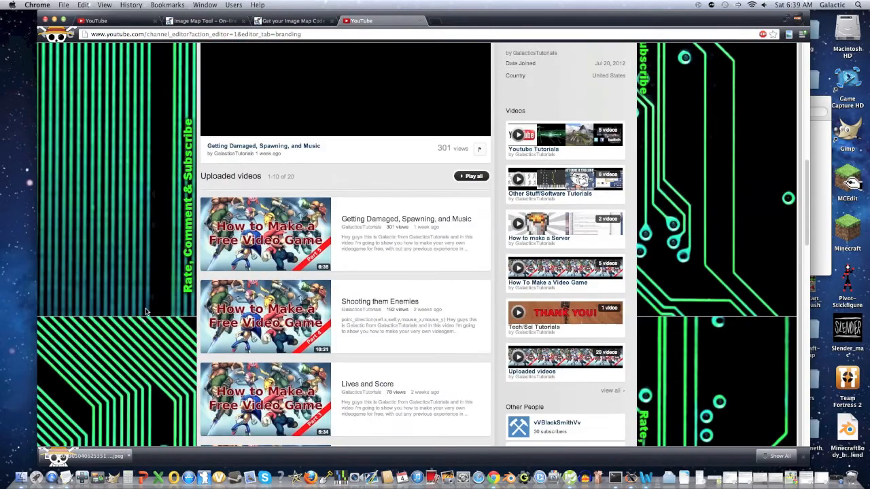
scroll(down, 3)
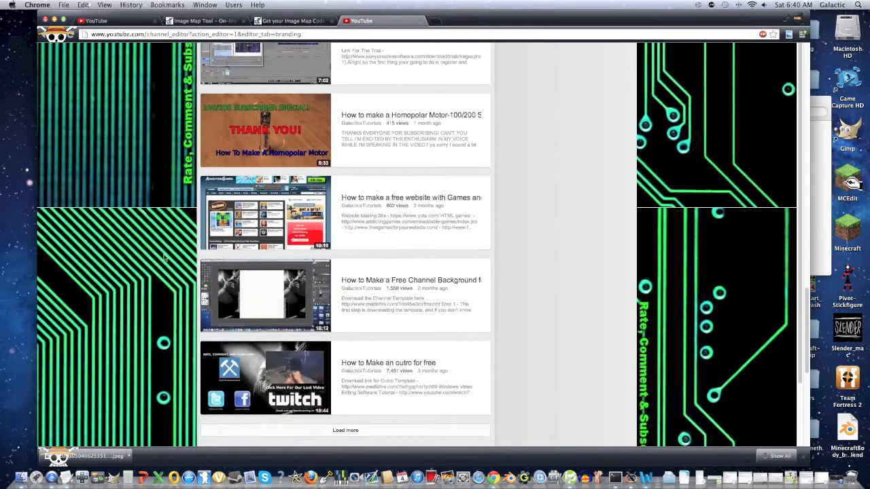
scroll(down, 3)
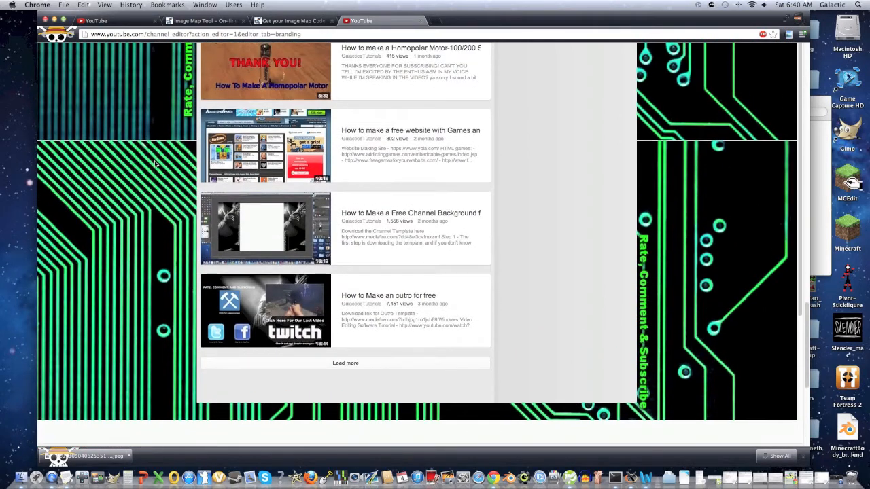
scroll(up, 3)
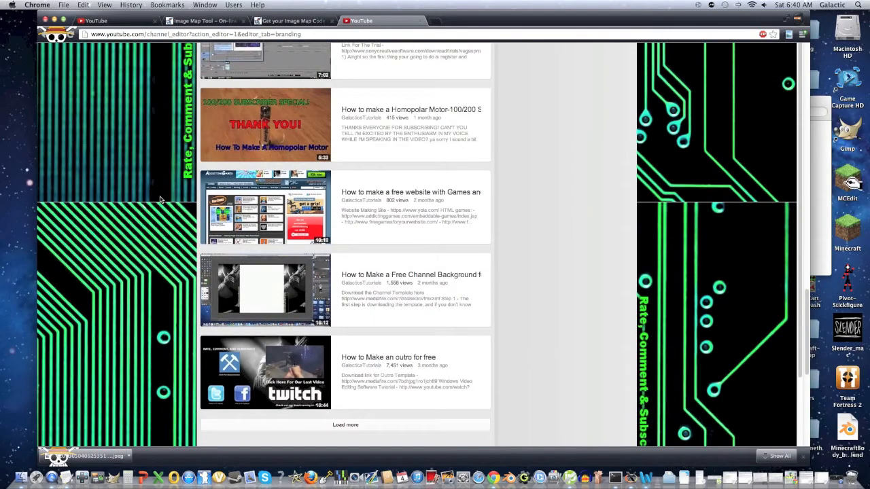
scroll(up, 3)
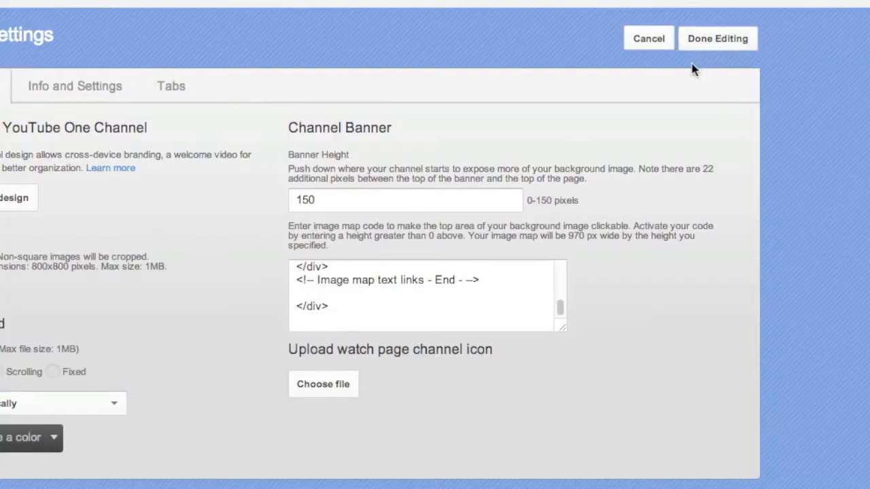
Step: Save the channel settings so the circuit-board banner shows on the channel page
click(718, 38)
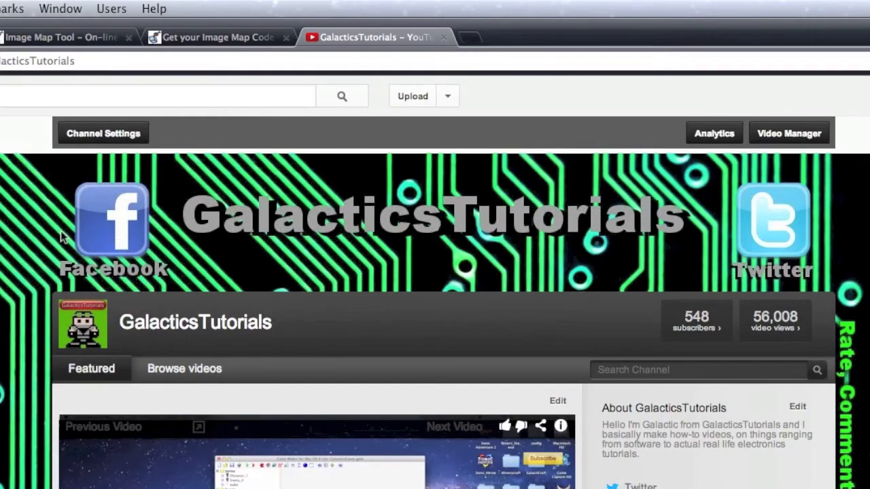
mouse_move(529, 239)
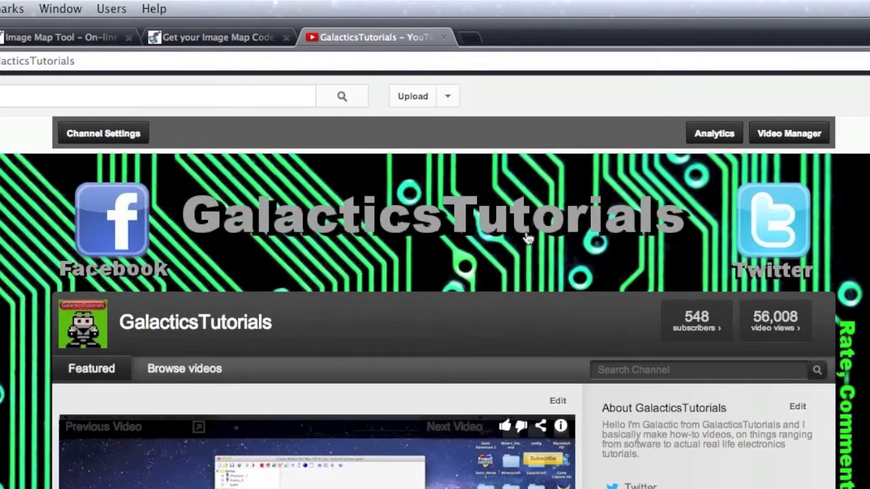
mouse_move(433, 226)
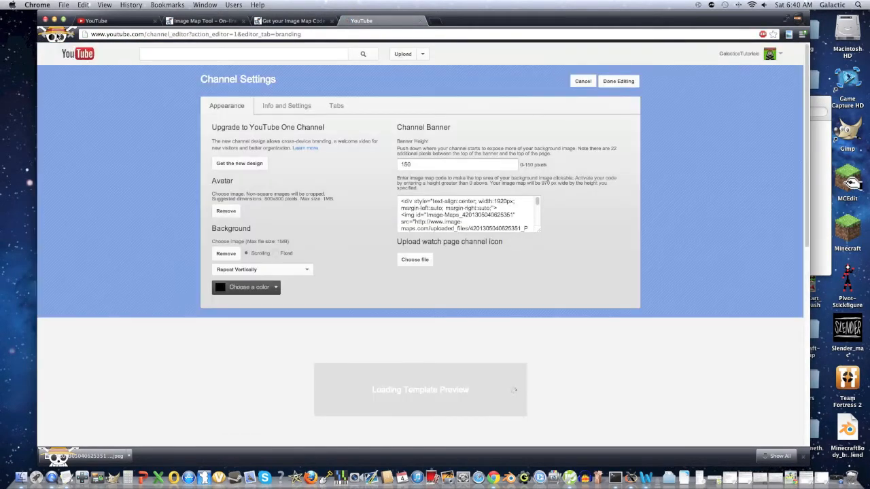
click(617, 81)
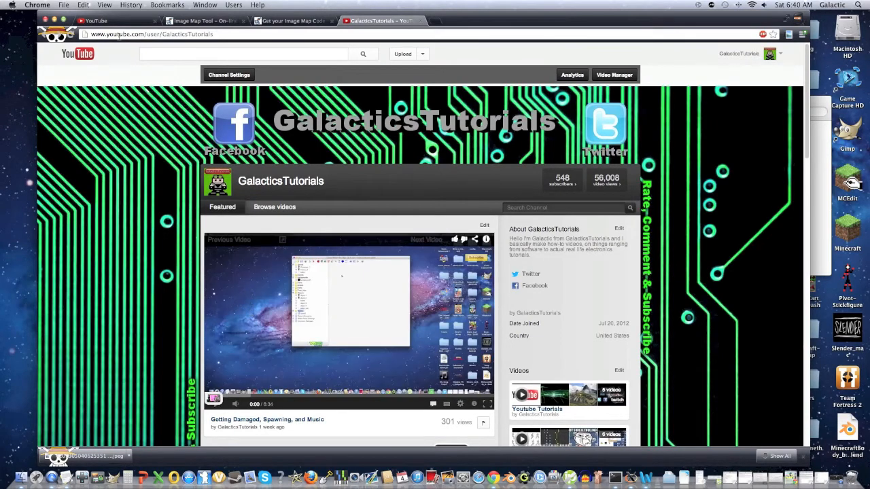
Step: Reload the previous banner map in the tool and save the Facebook area's link
click(204, 20)
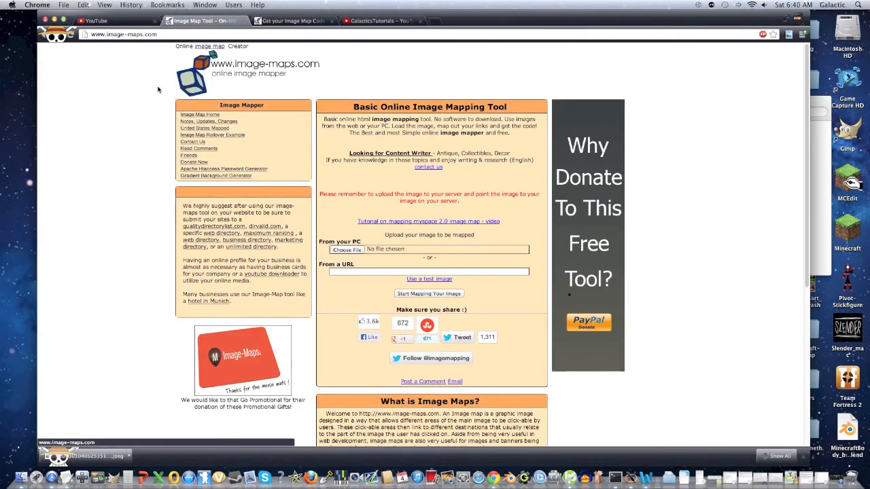
click(292, 20)
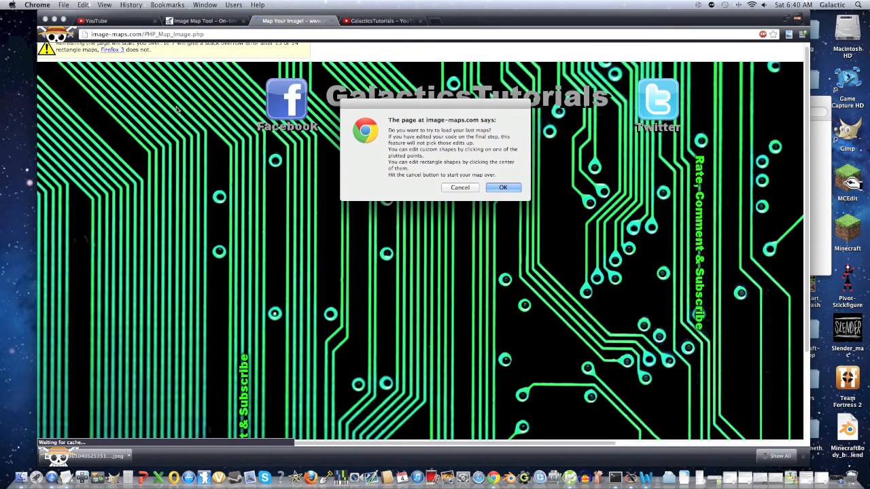
click(503, 188)
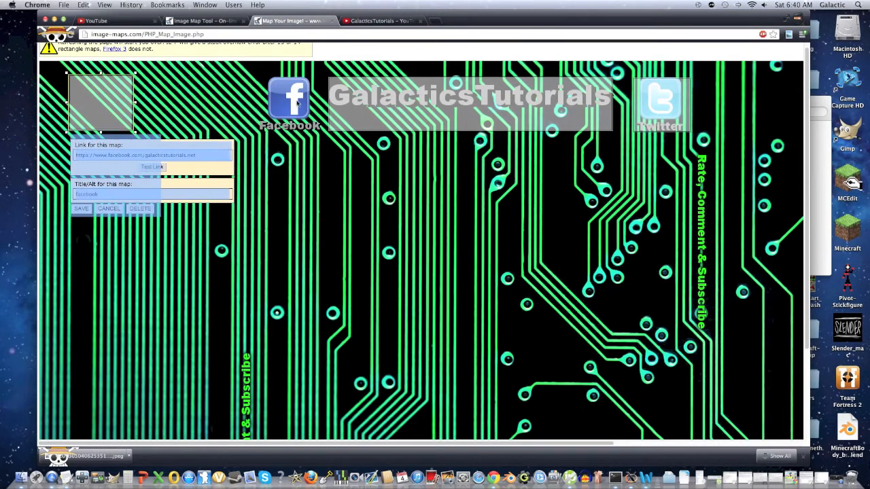
click(109, 209)
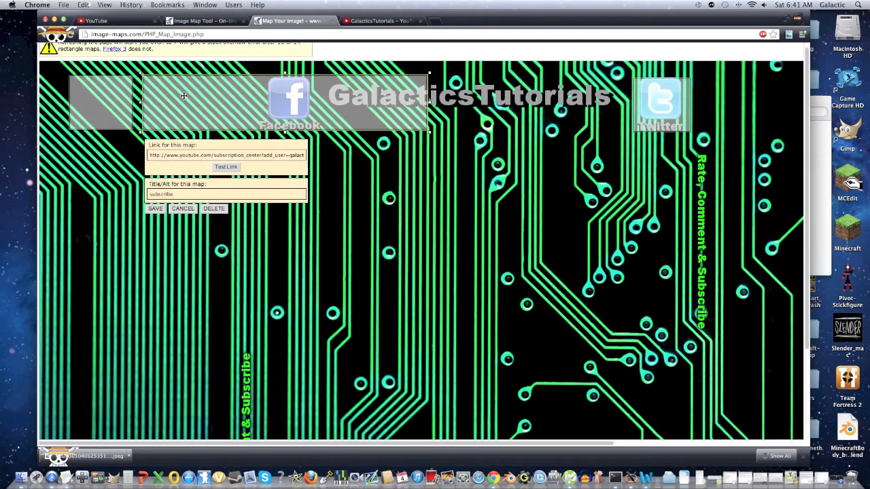
mouse_move(571, 129)
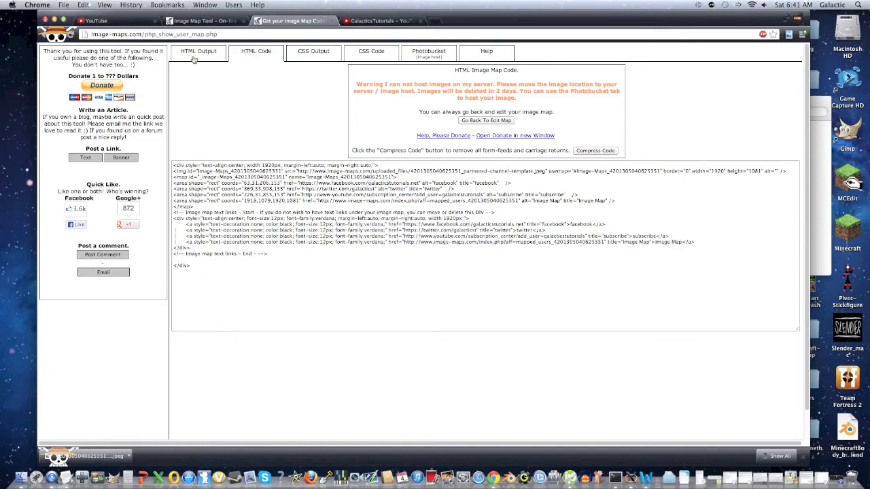
mouse_move(242, 92)
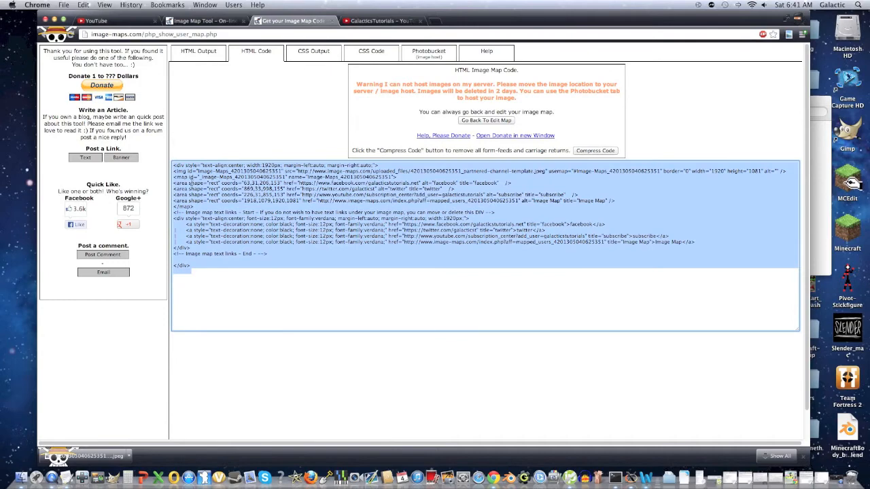
Step: Return to the YouTube channel tab with the updated map code copied
click(378, 20)
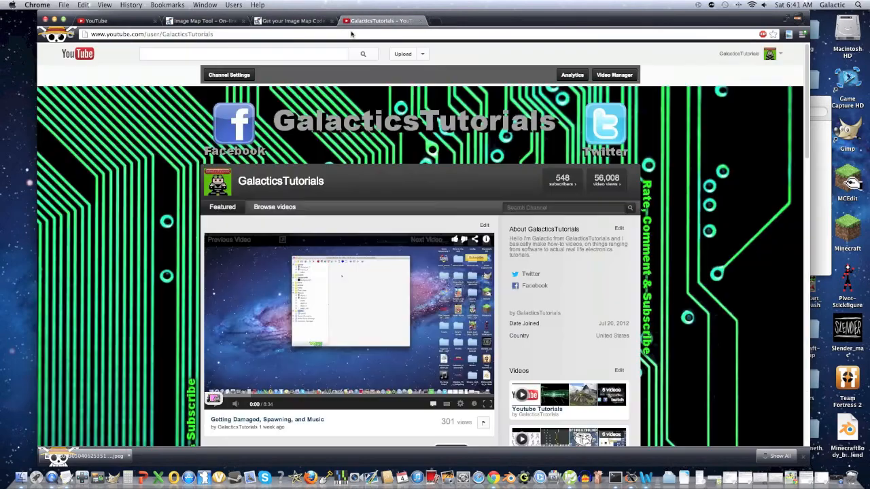
Step: Save the new banner code, test the banner's Facebook and subscribe areas, and go to the featured video
click(229, 75)
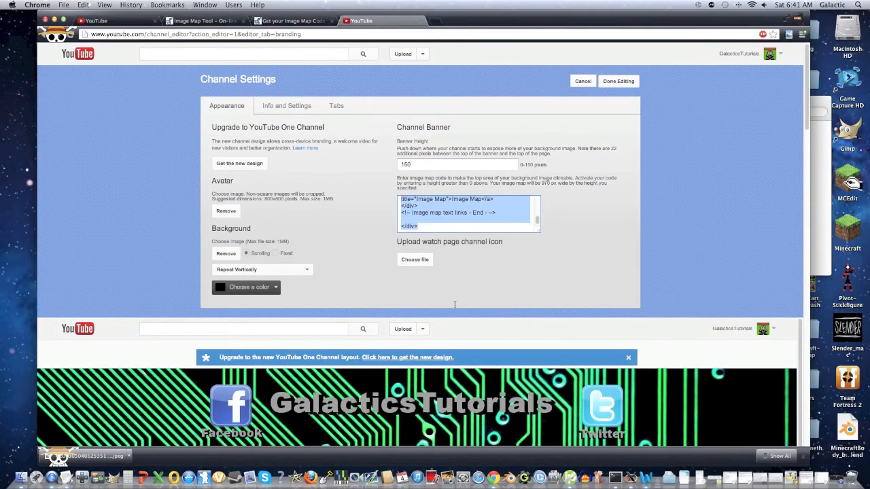
click(617, 81)
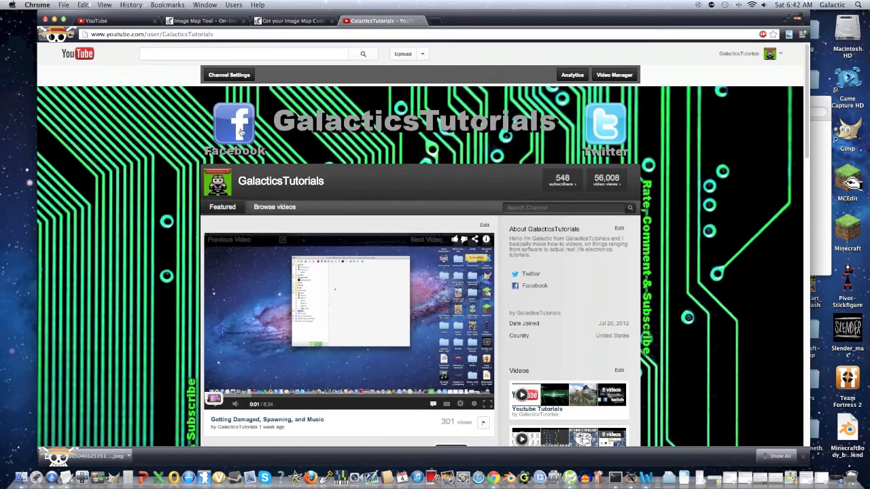
click(234, 123)
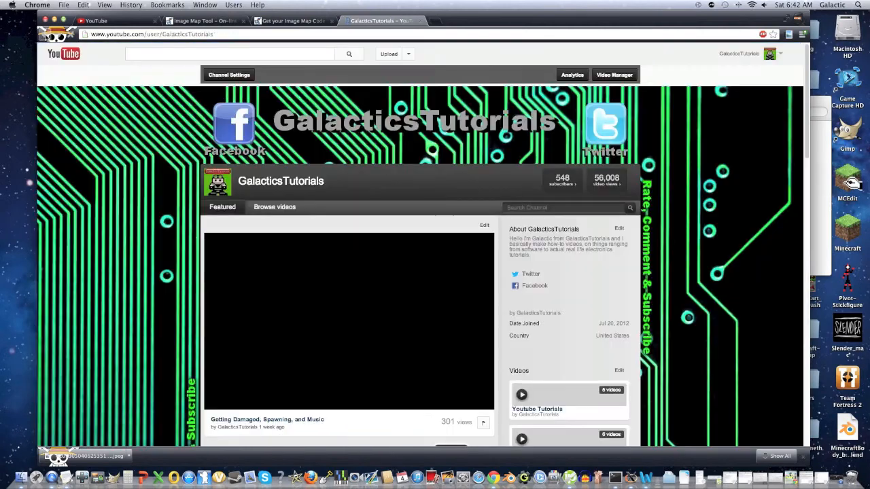
click(348, 320)
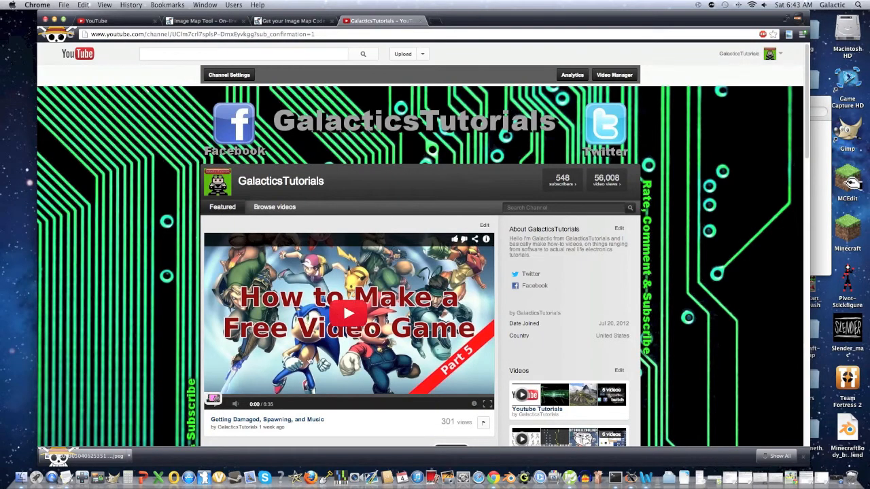
click(348, 312)
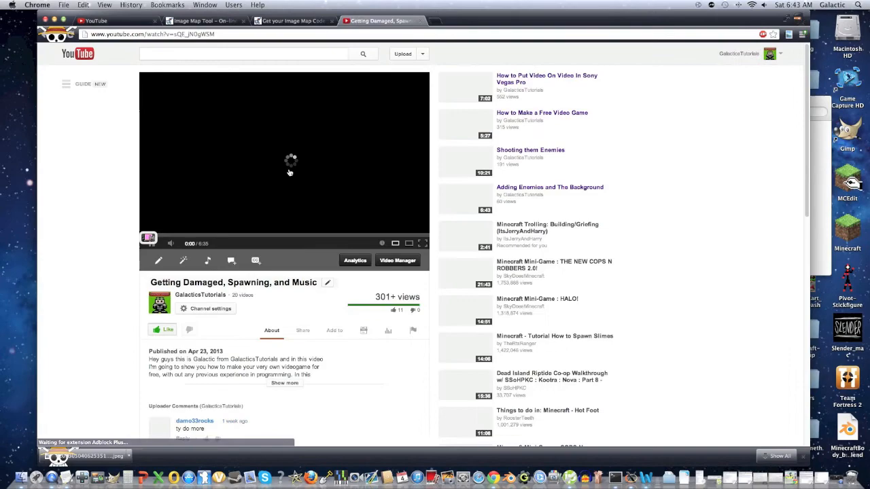
Step: Copy the subscribe link address from the video's Subscribe annotation and return to the map tool
click(149, 242)
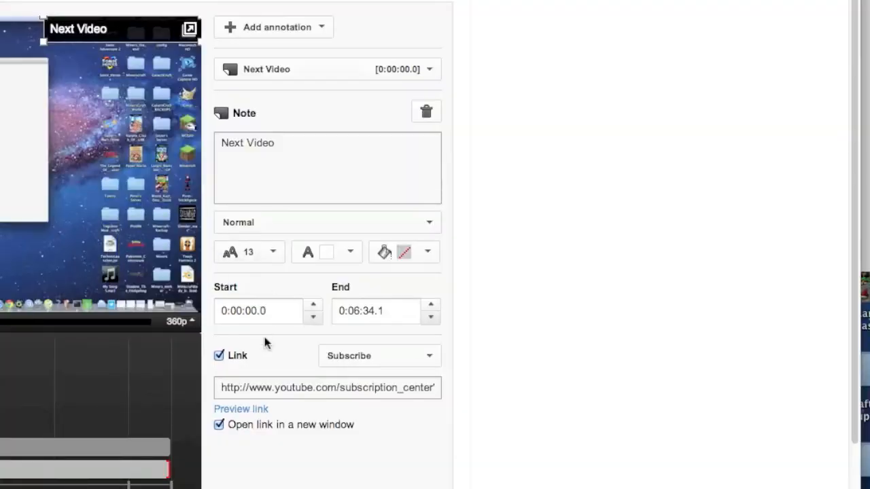
mouse_move(219, 356)
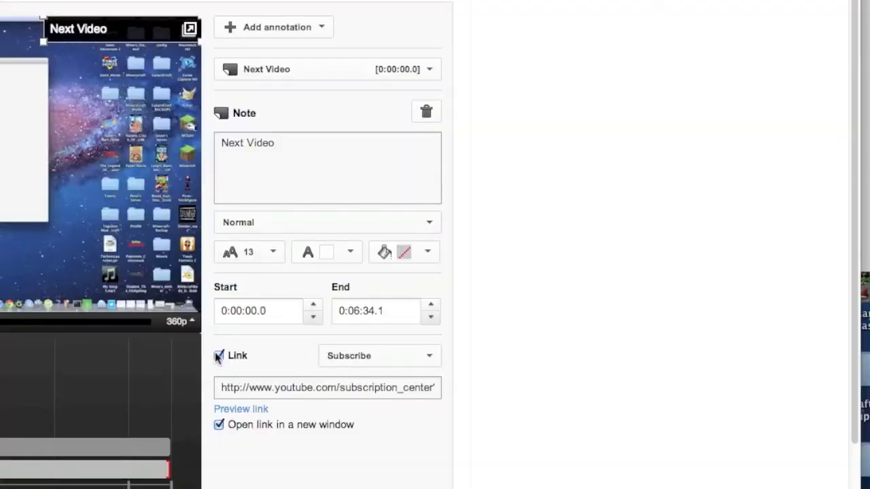
click(379, 356)
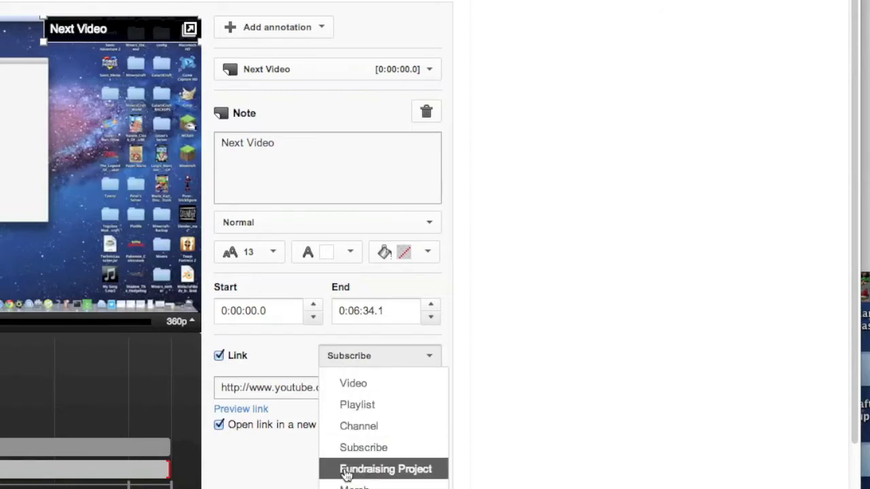
click(363, 447)
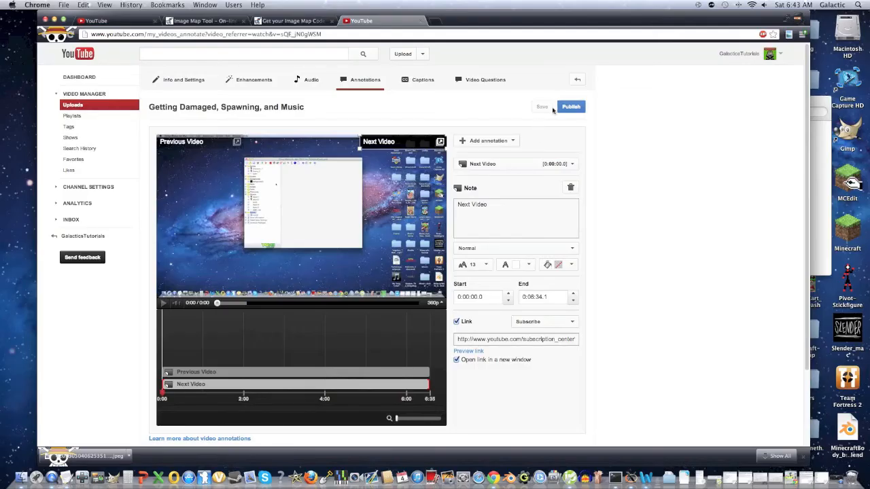
mouse_move(316, 152)
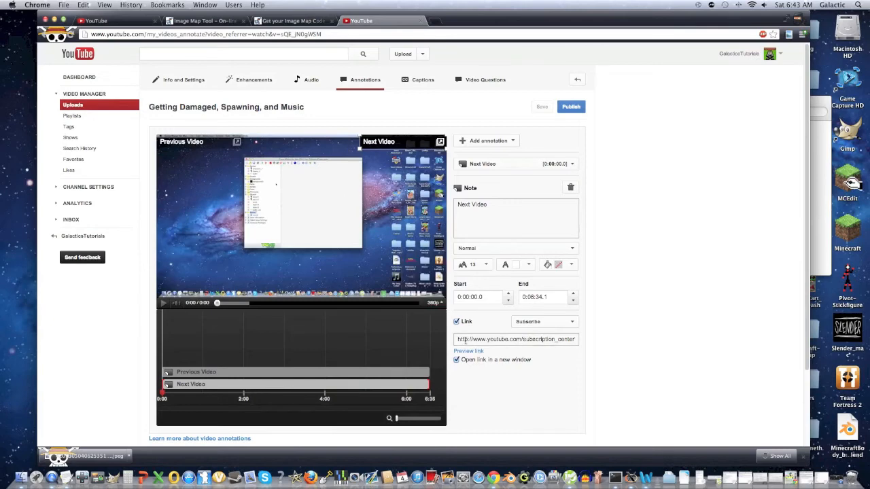
triple_click(516, 339)
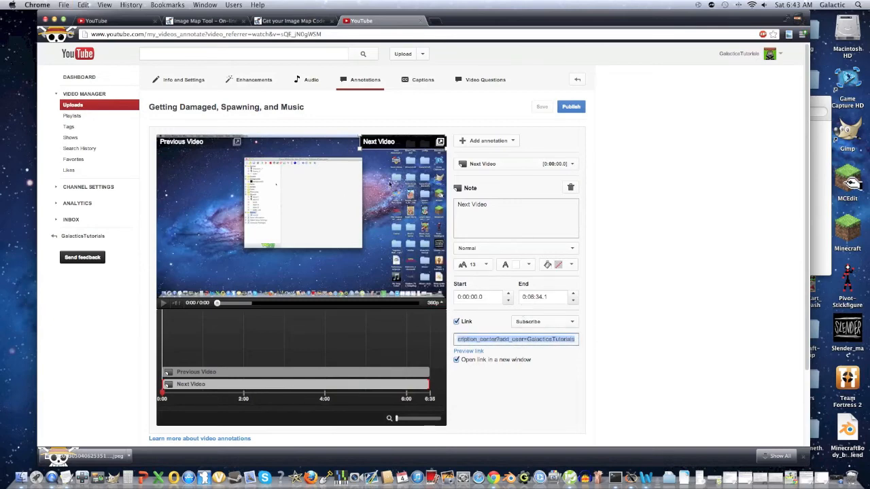
click(292, 20)
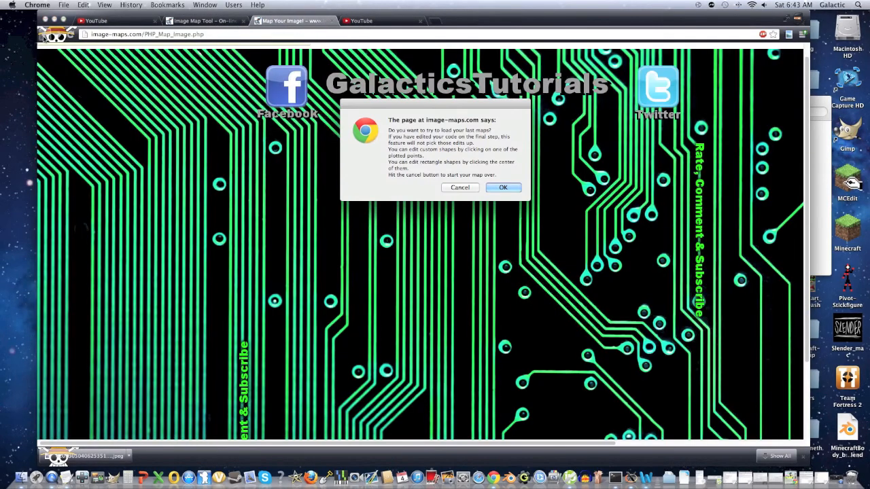
click(503, 188)
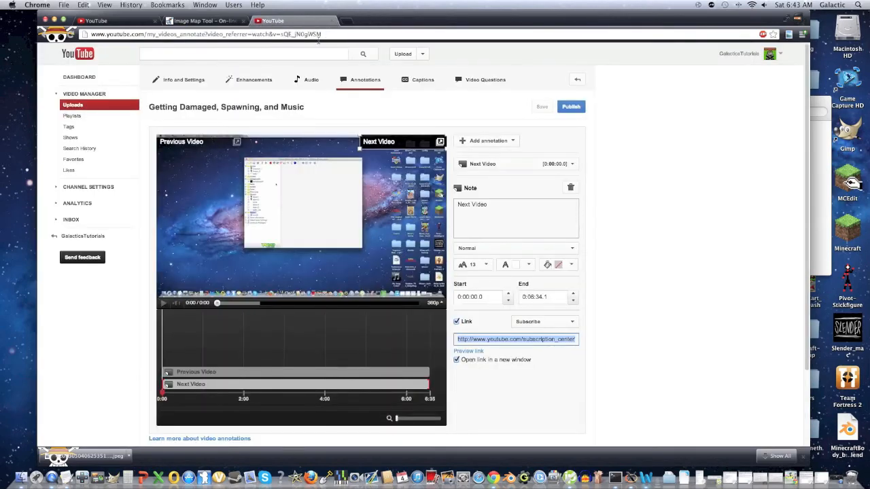
click(201, 20)
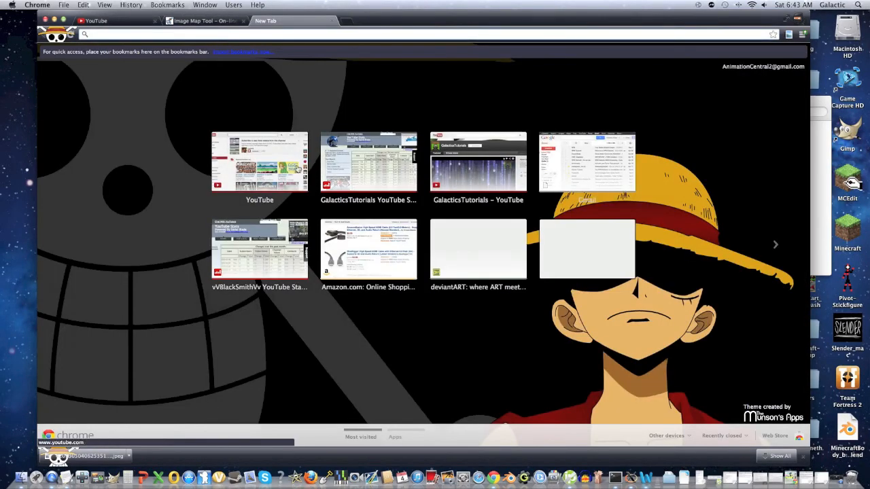
Step: Navigate from YouTube home via the account menu to the GalacticsTutorials channel and view its videos
click(258, 162)
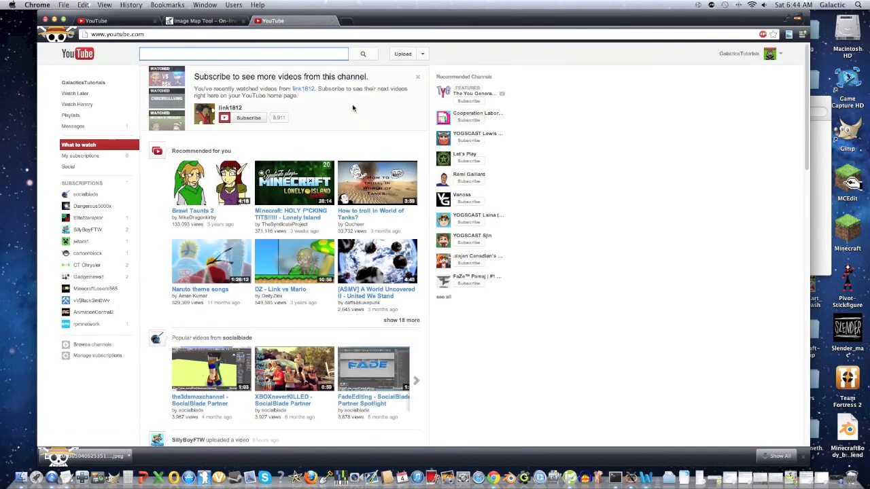
click(769, 55)
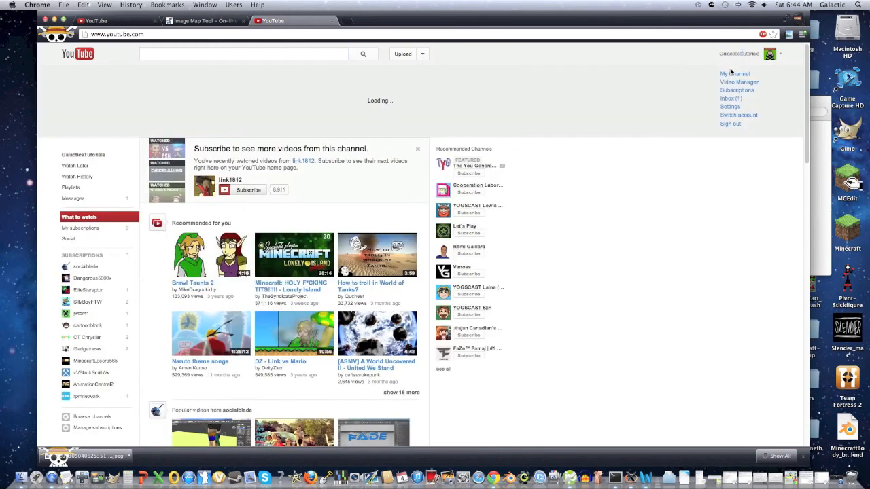
click(734, 74)
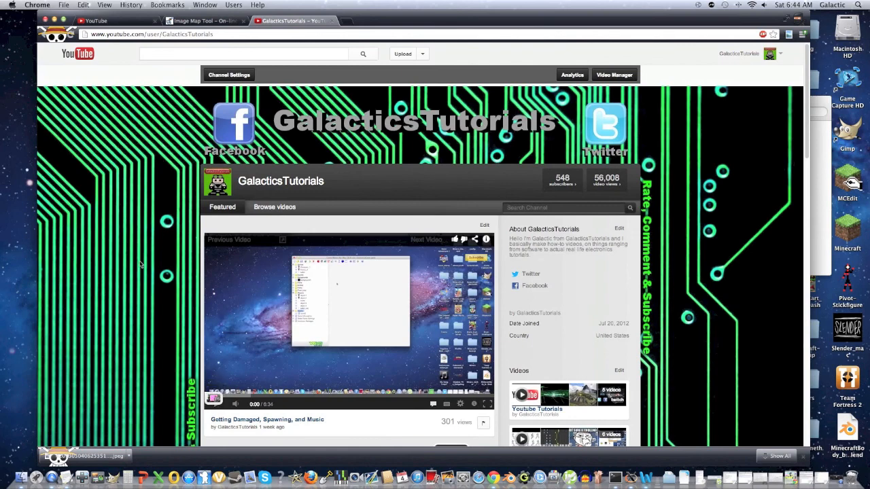
scroll(down, 3)
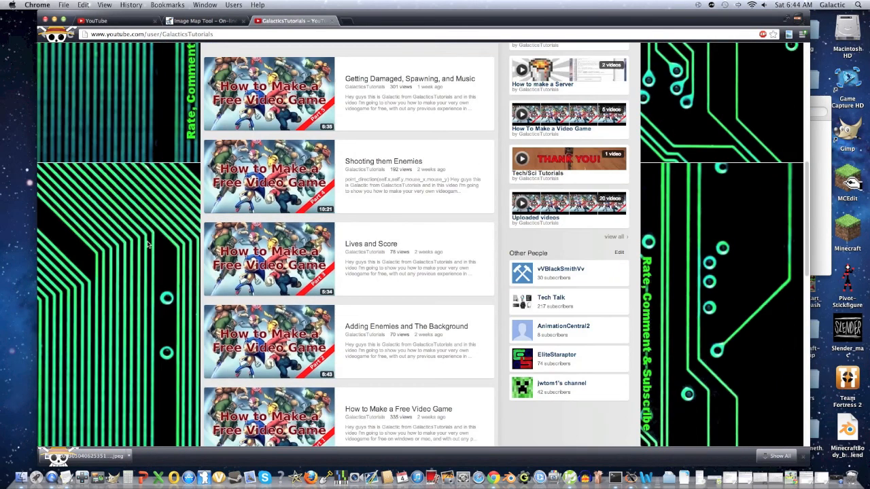